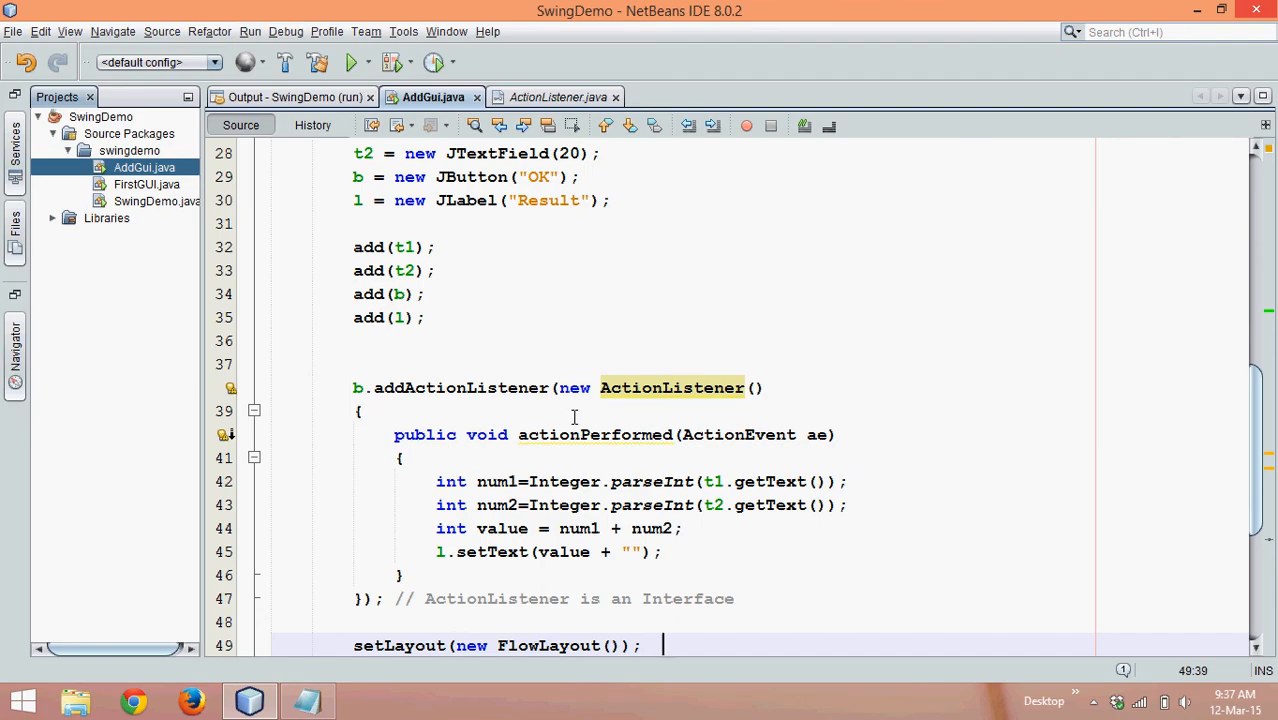
pyautogui.moveTo(620, 388)
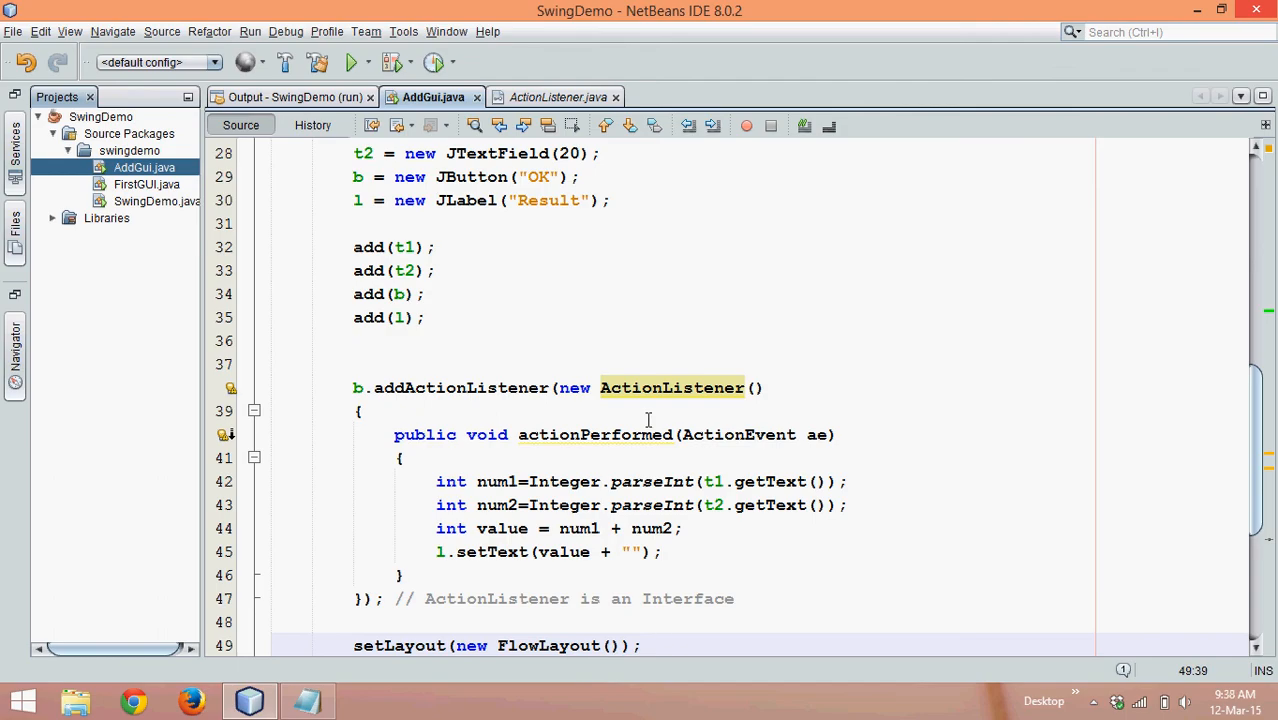
# Step: Write the comment '// Functional Interface - One Method' on the blank line above the listener
pyautogui.click(372, 340)
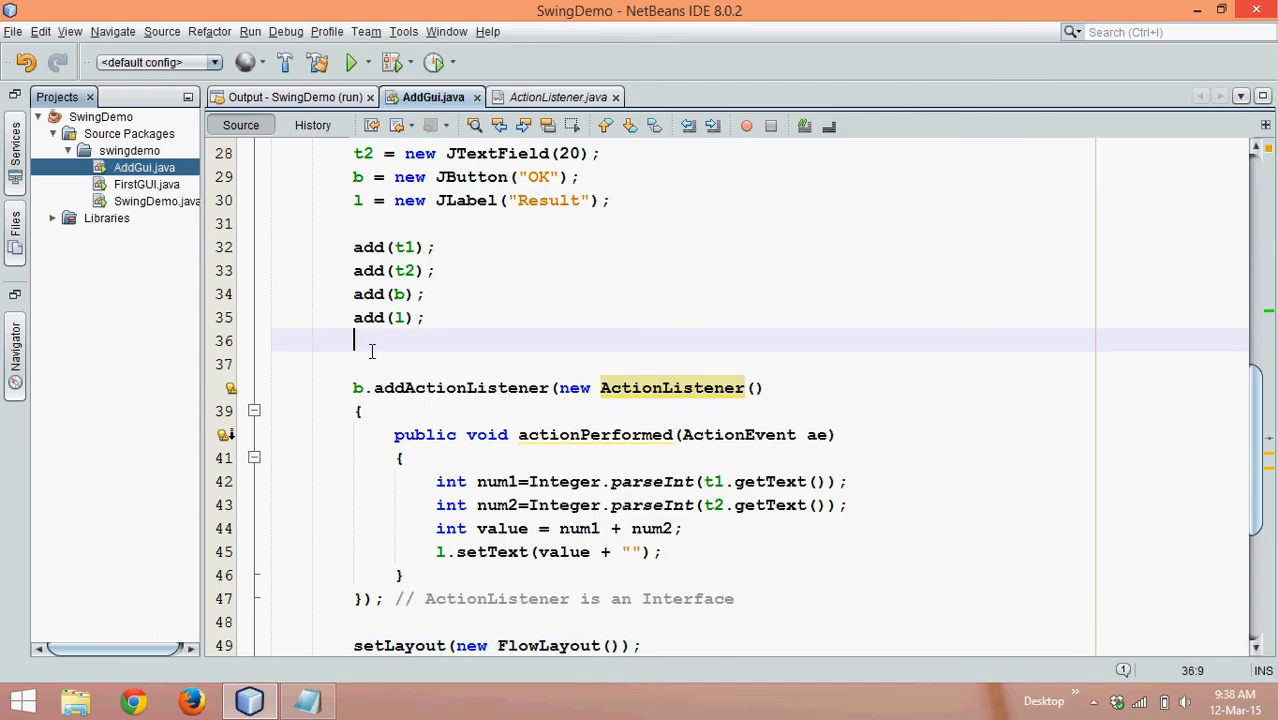
pyautogui.write('// Fu')
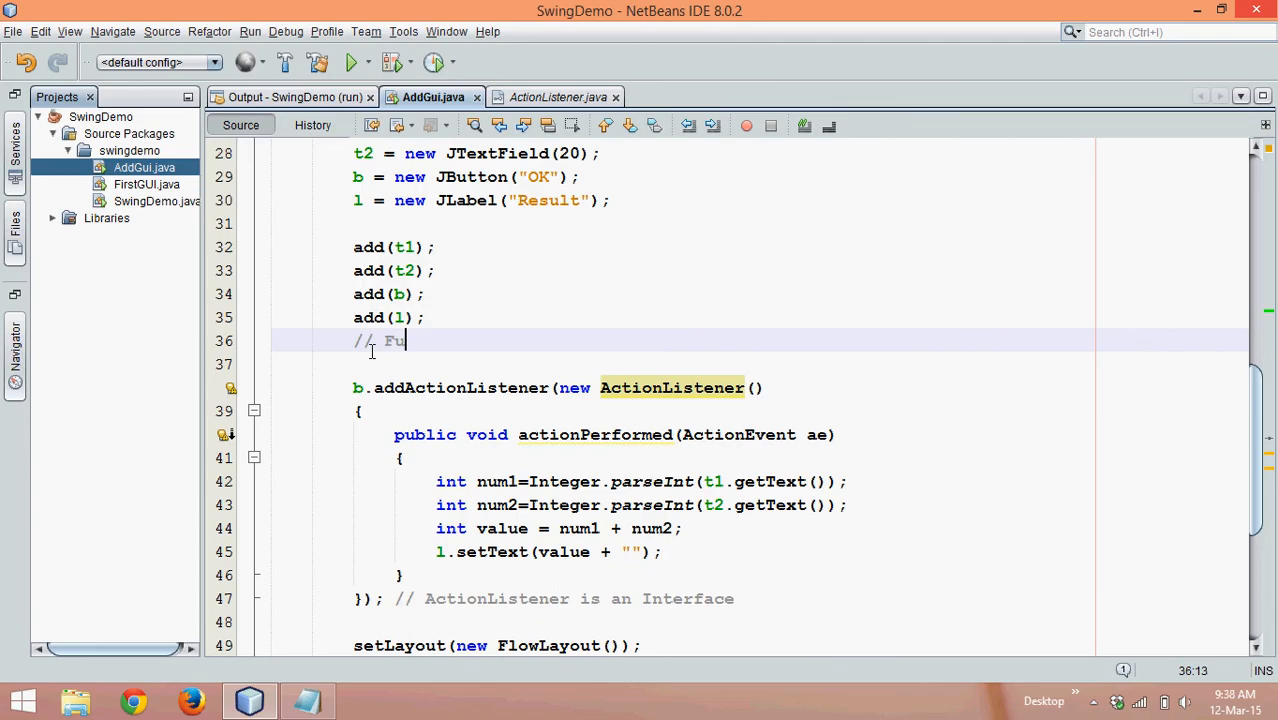
pyautogui.write('nctional In')
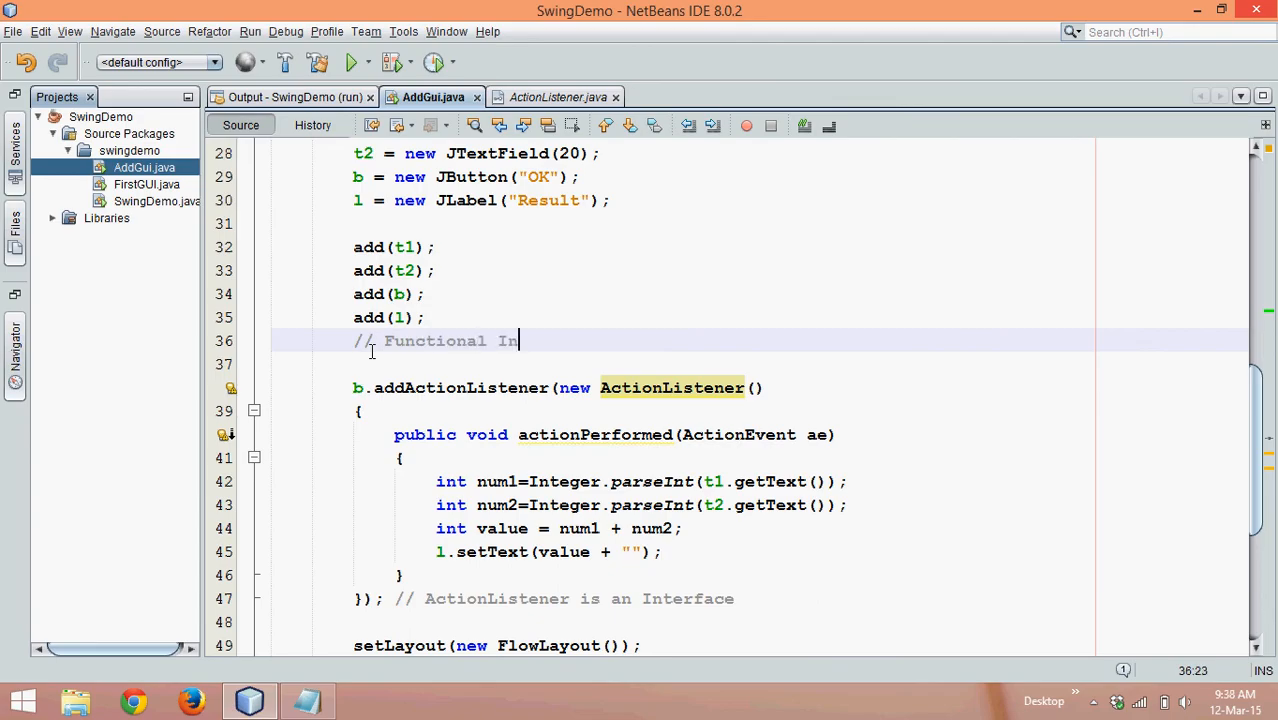
pyautogui.write('terface -')
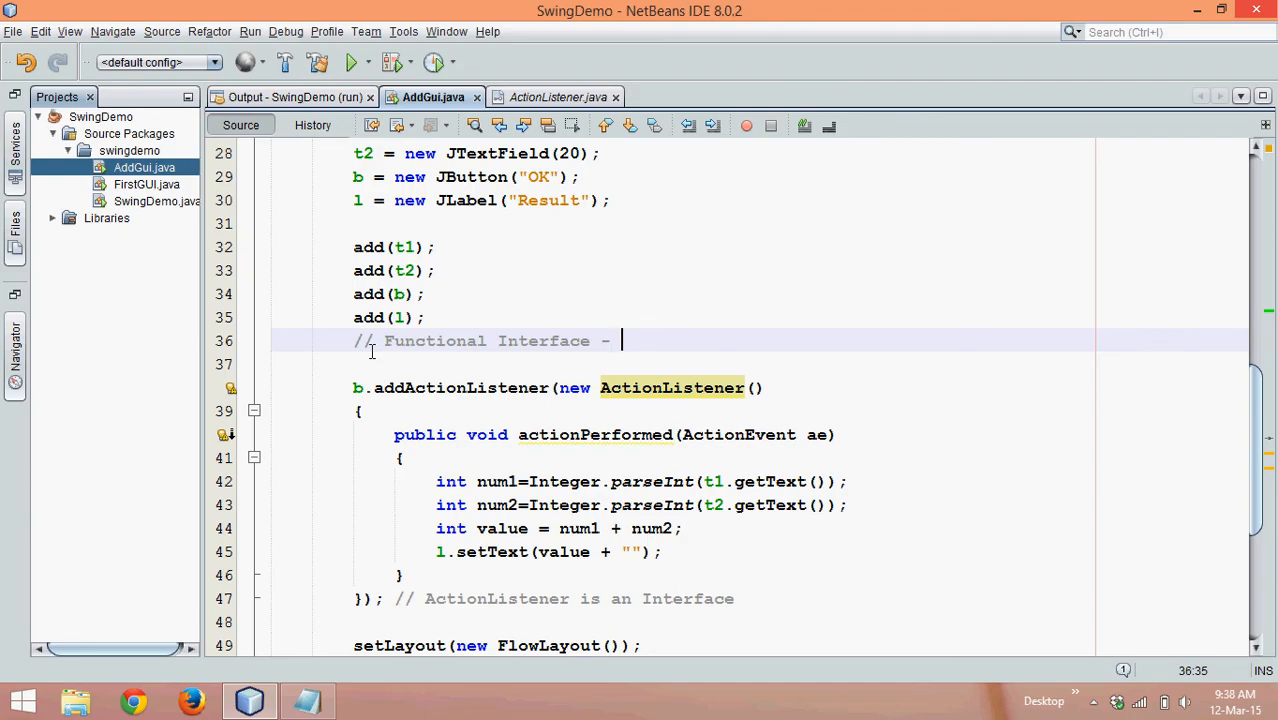
pyautogui.write('One Me')
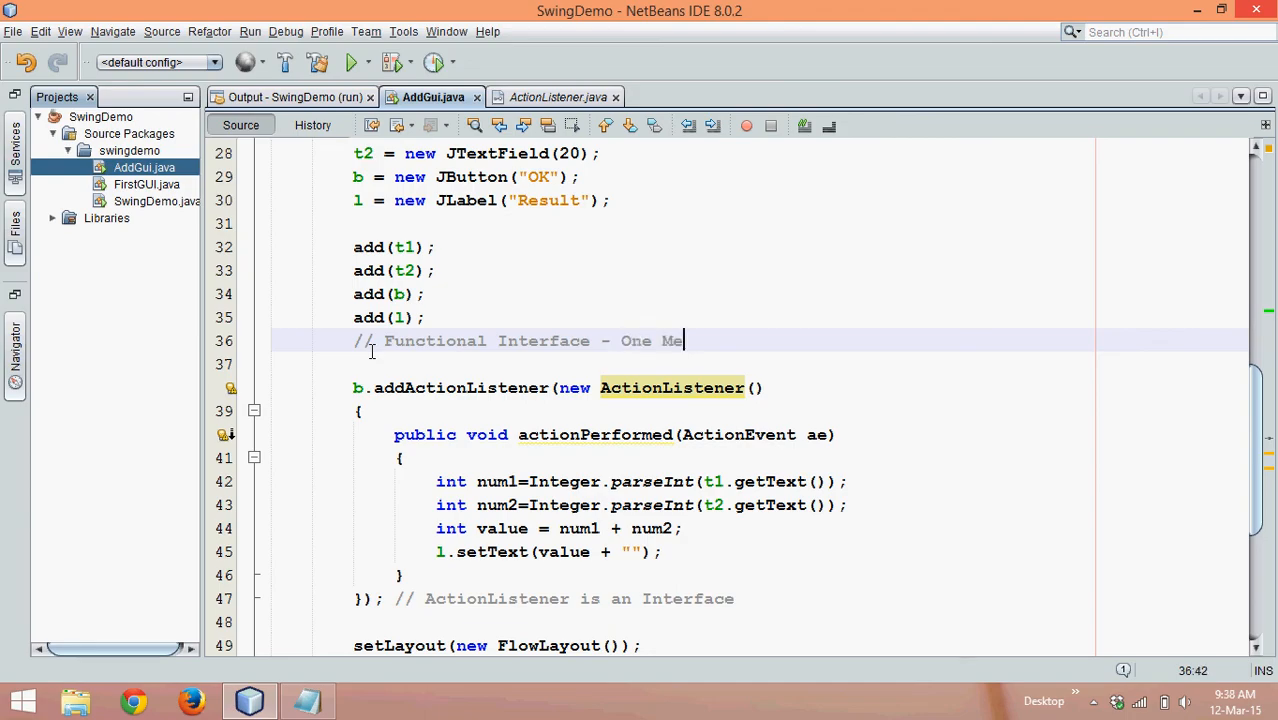
# Step: Finish the word 'Method', then delete the comment line leaving blank lines above b.addActionListener
pyautogui.write('thod')
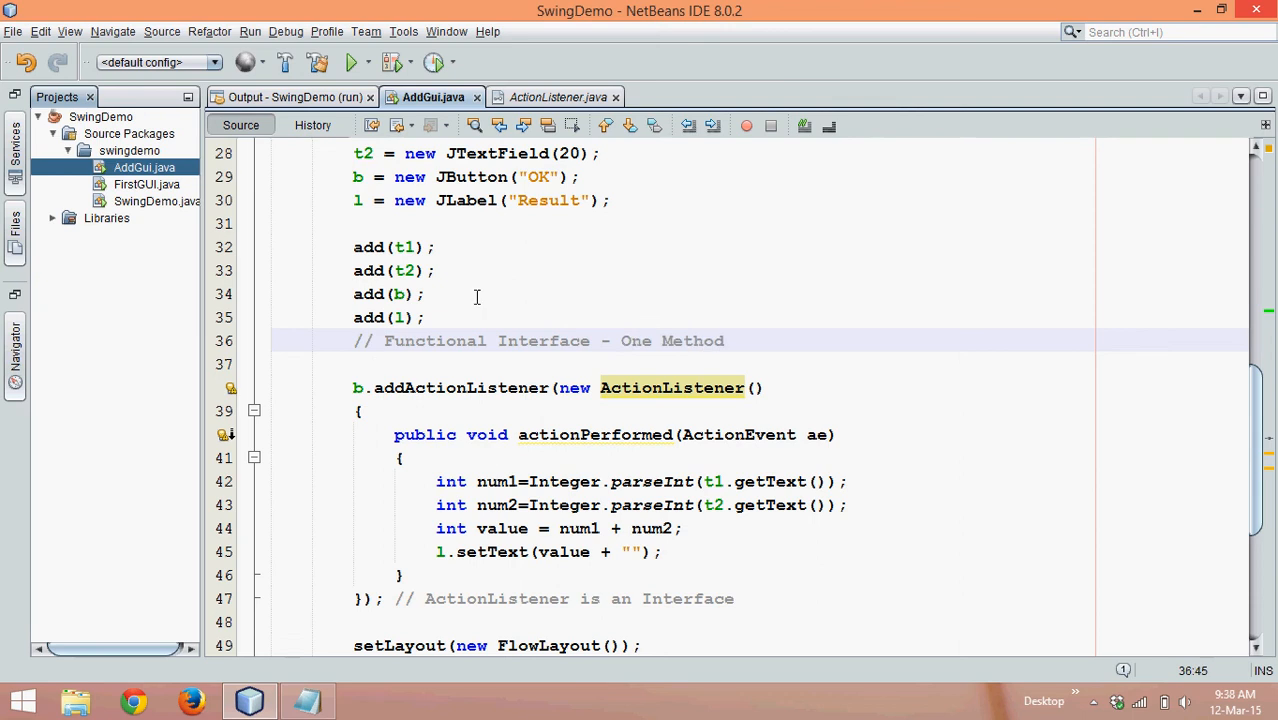
pyautogui.click(728, 340)
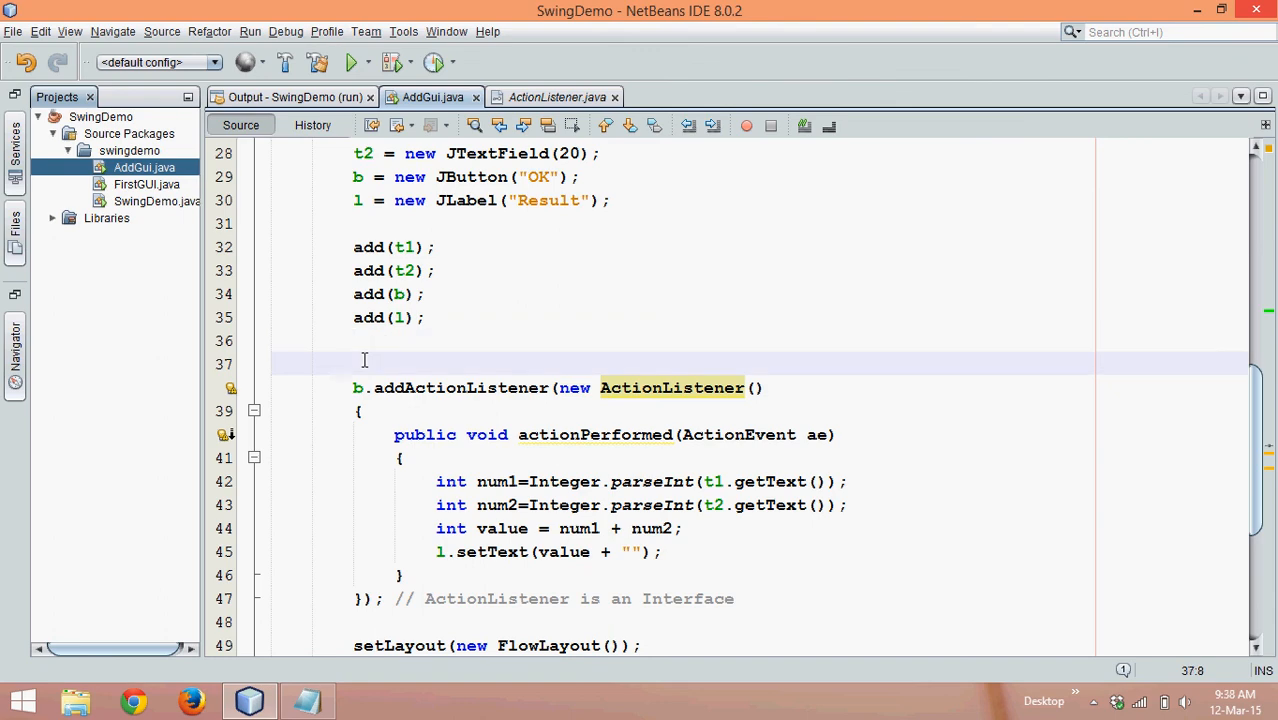
pyautogui.press('Enter')
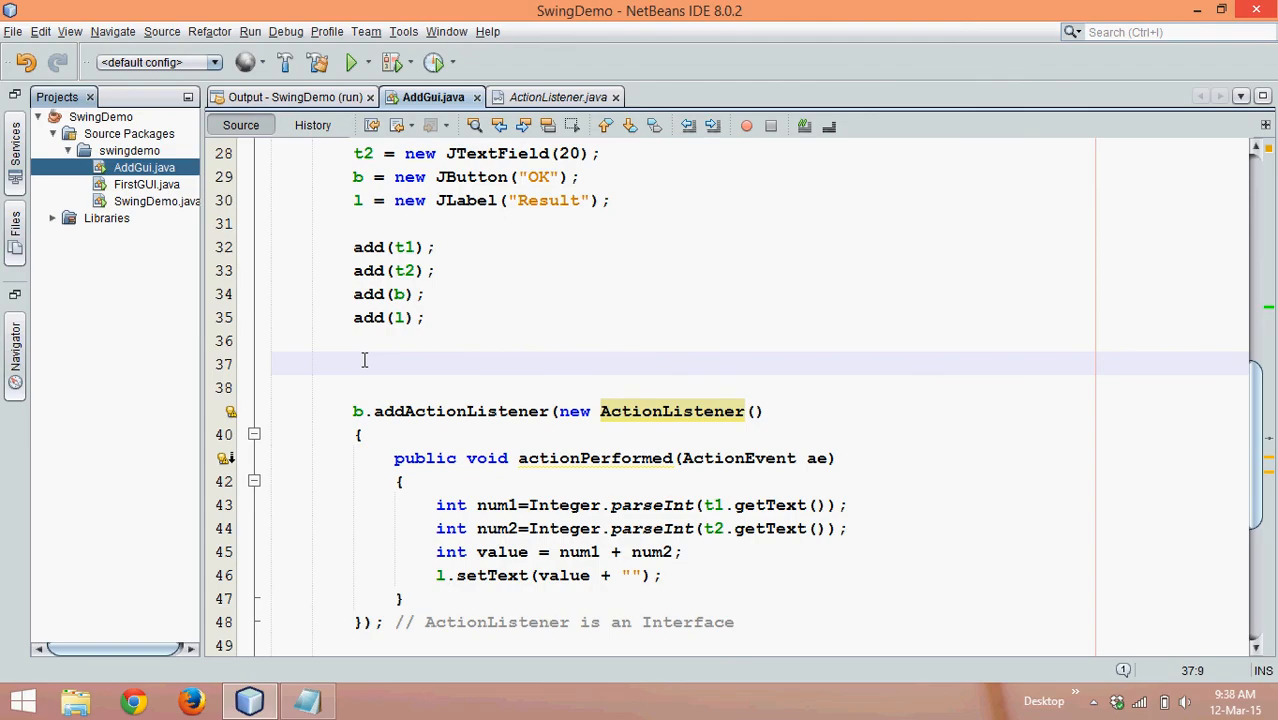
pyautogui.click(364, 360)
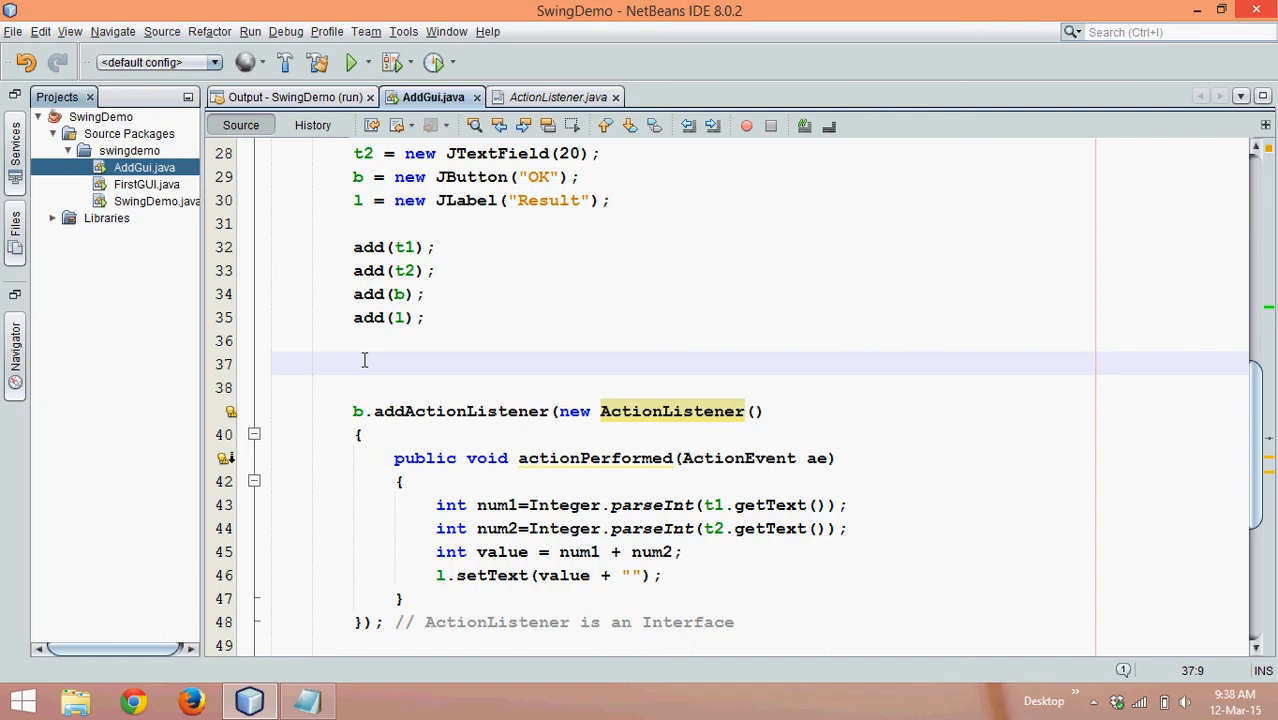
pyautogui.click(364, 364)
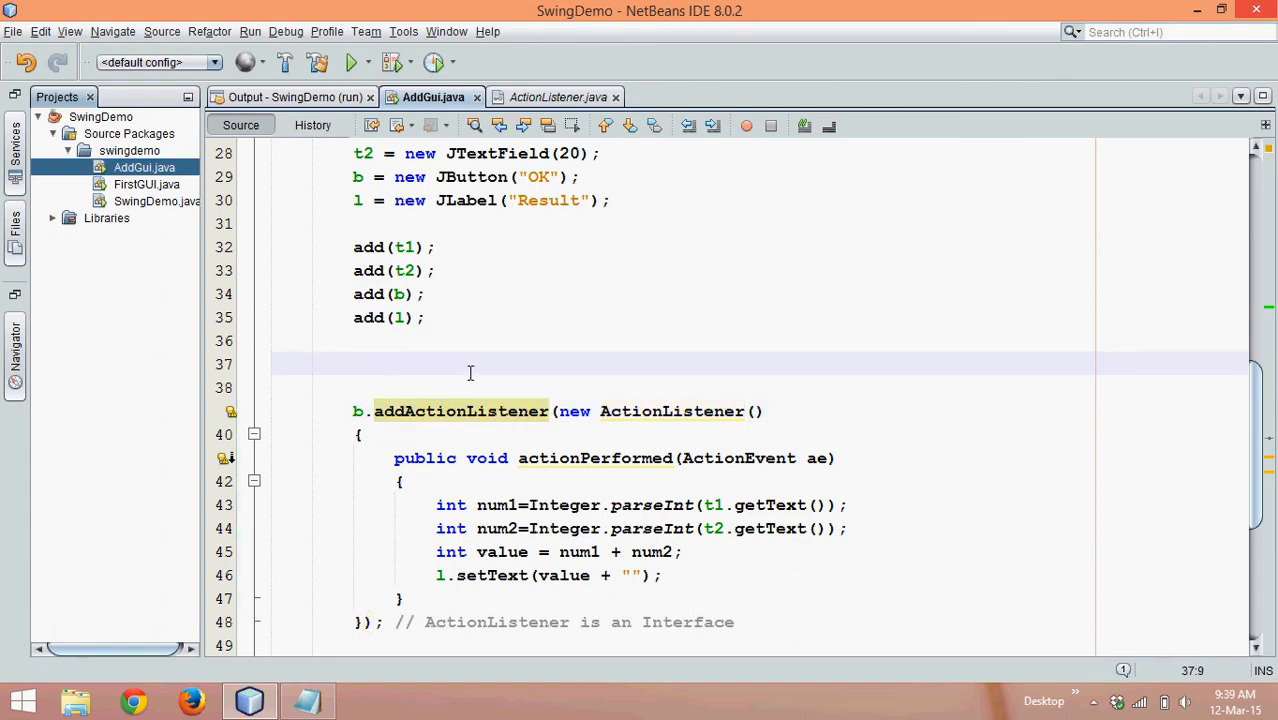
# Step: Enter b.addAction on line 37 and accept the addActionListener completion giving b.addActionListener(null);
pyautogui.write('b.add')
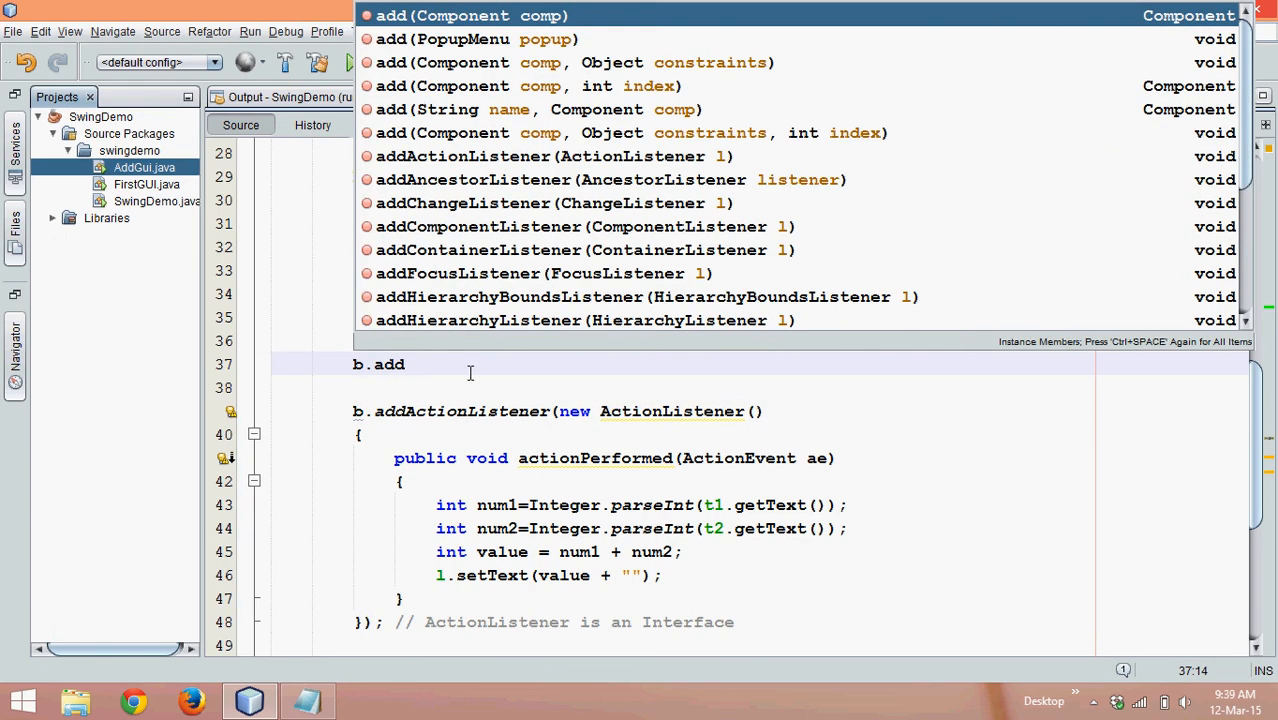
pyautogui.write('Action')
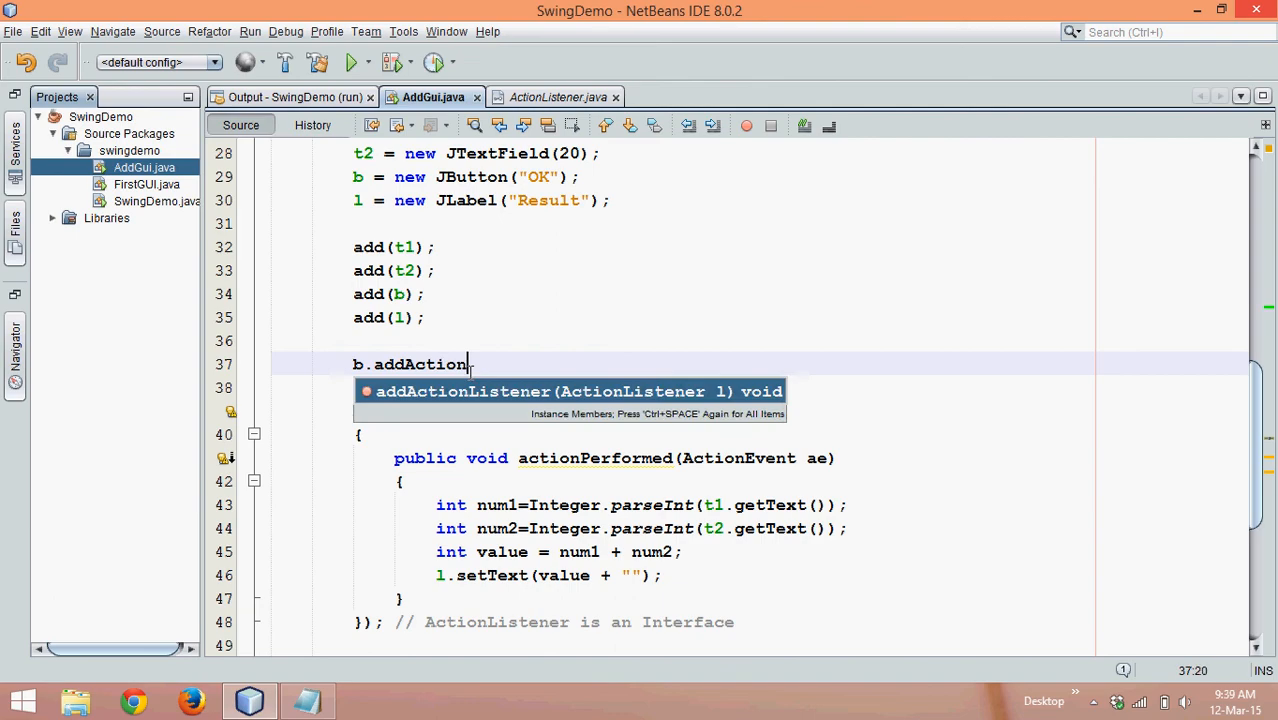
pyautogui.press('Enter')
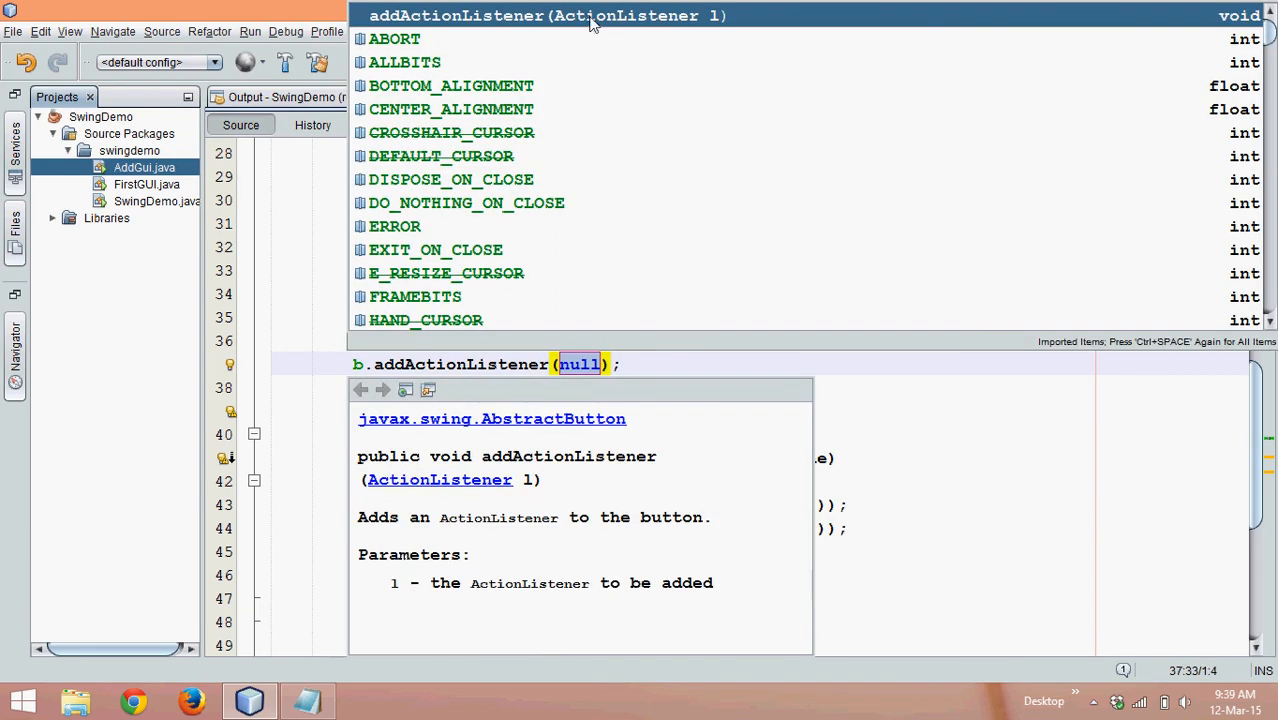
pyautogui.moveTo(528, 472)
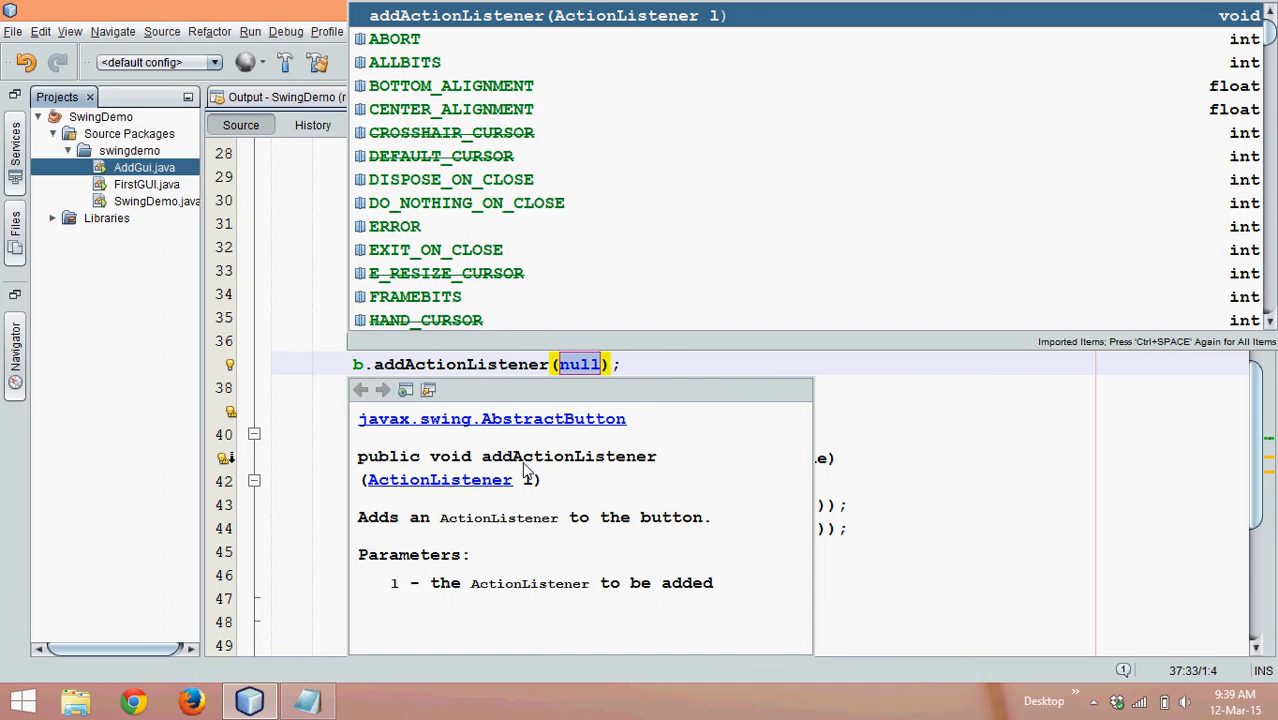
pyautogui.moveTo(444, 486)
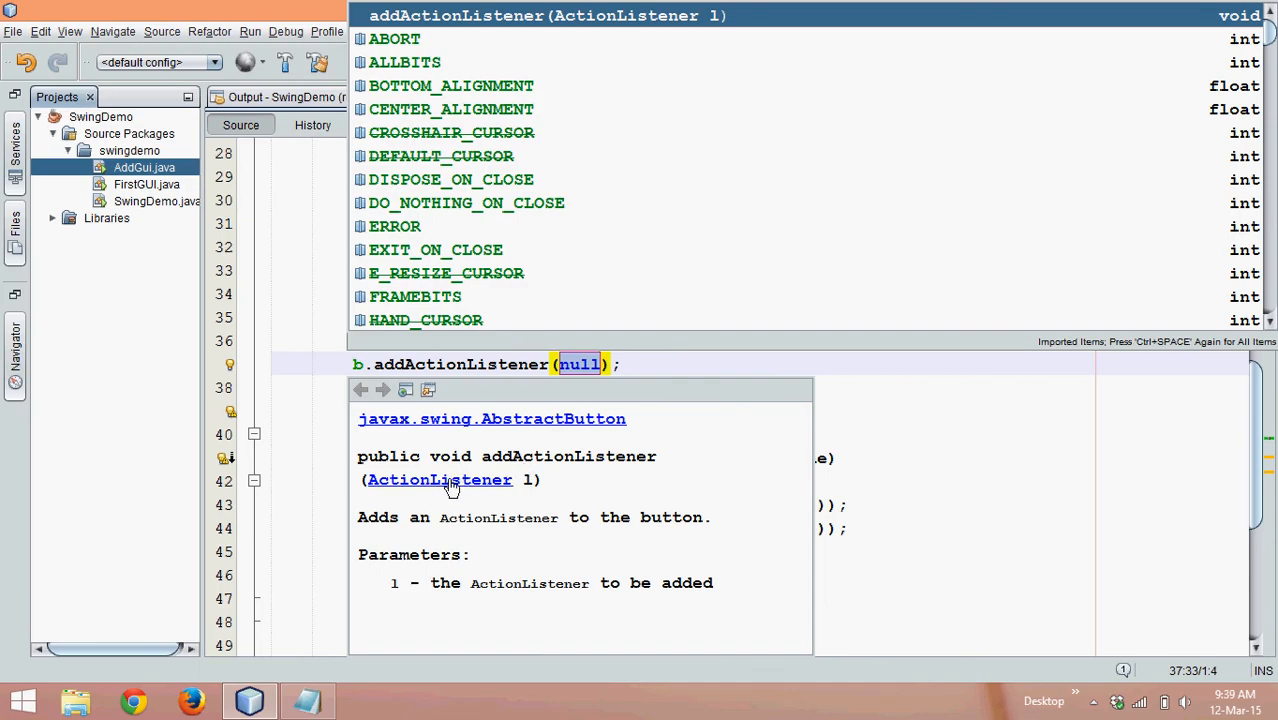
pyautogui.moveTo(428, 490)
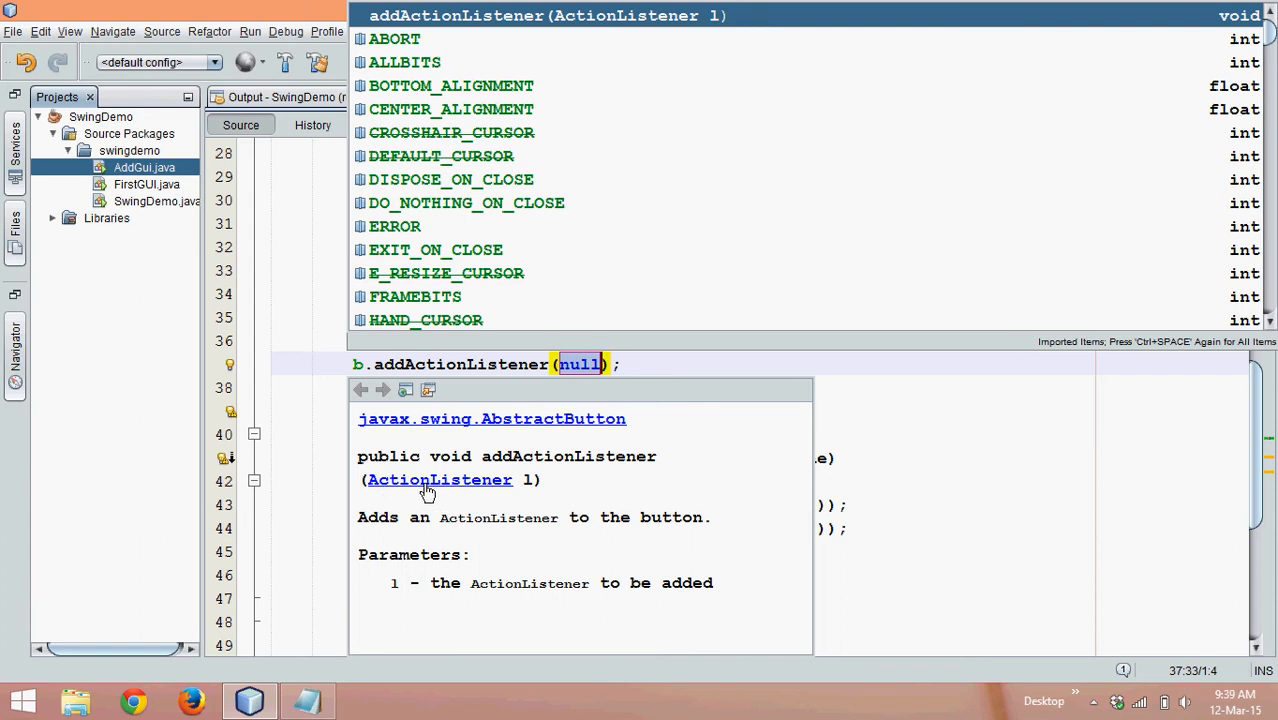
pyautogui.moveTo(892, 496)
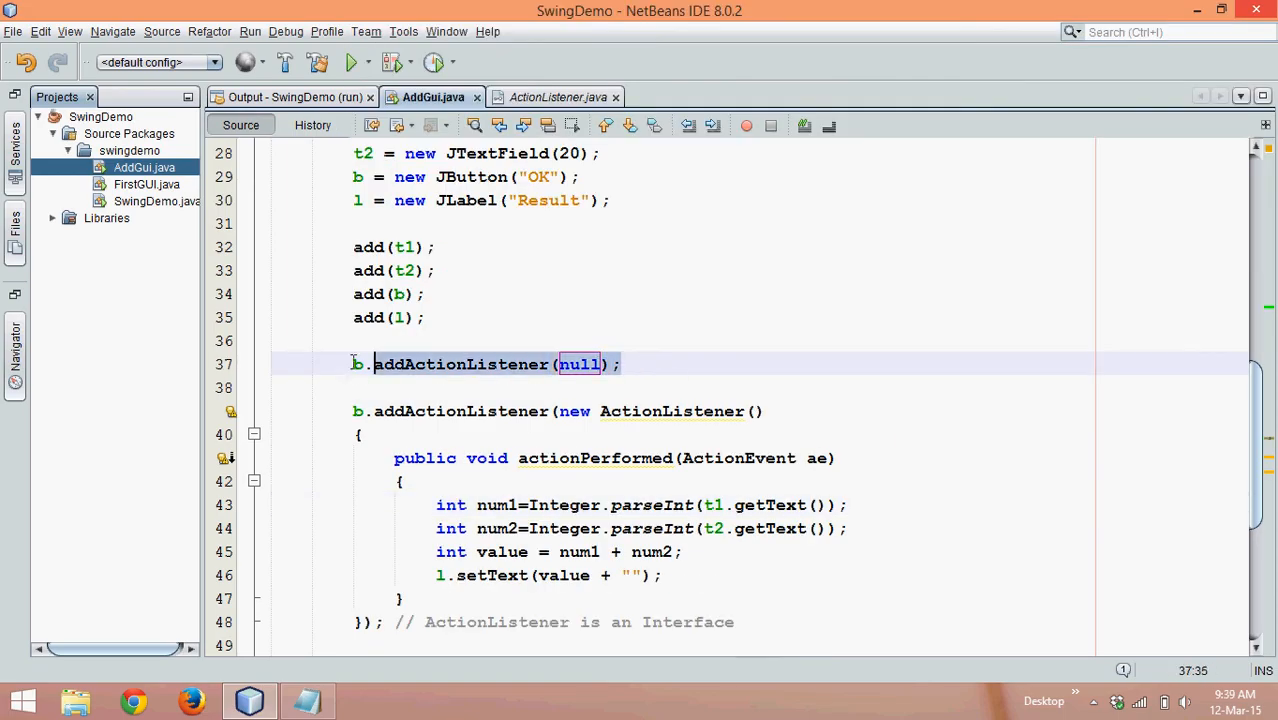
# Step: Delete the b.addActionListener(null); line and select the anonymous ActionListener header lines 39–41
pyautogui.press('Delete')
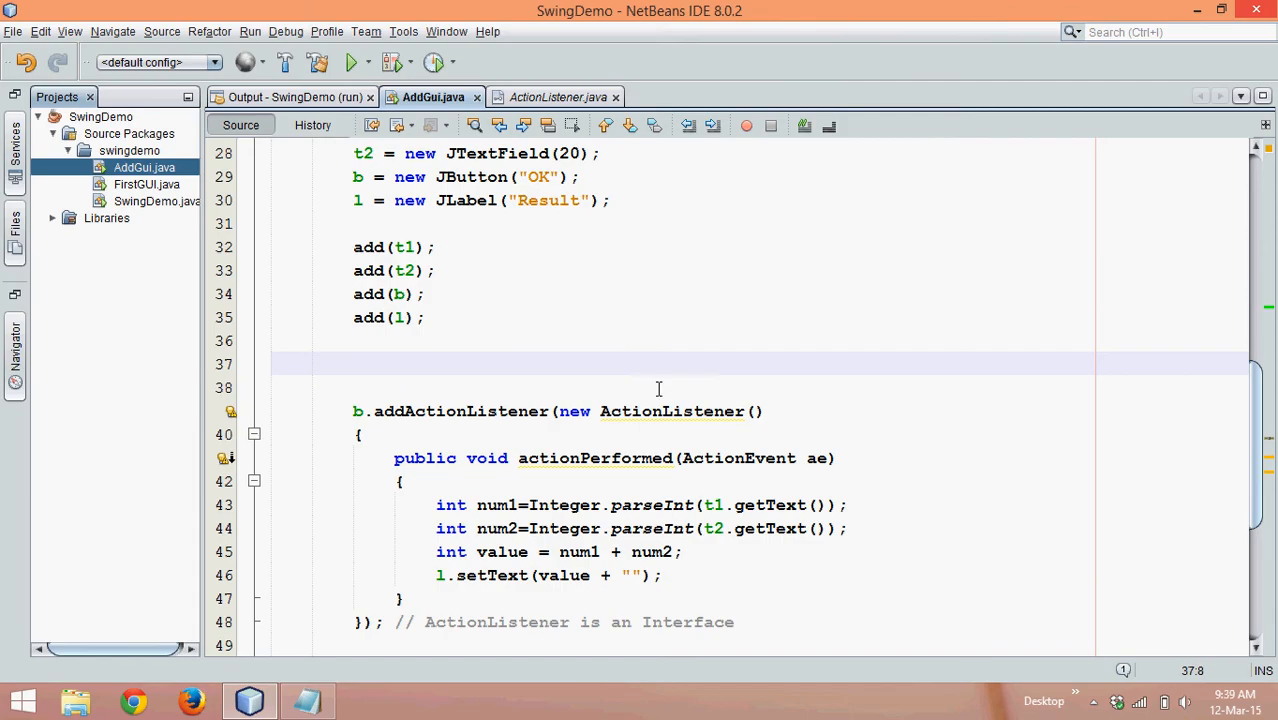
pyautogui.moveTo(556, 412)
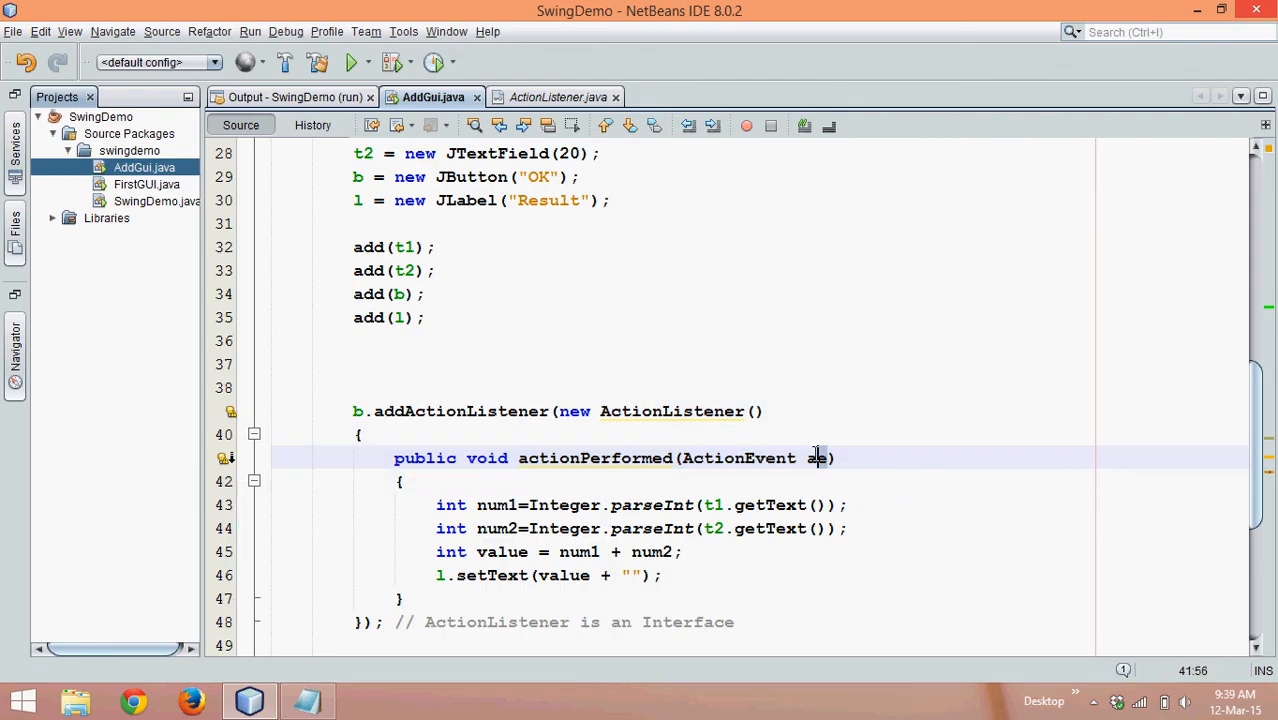
pyautogui.click(436, 504)
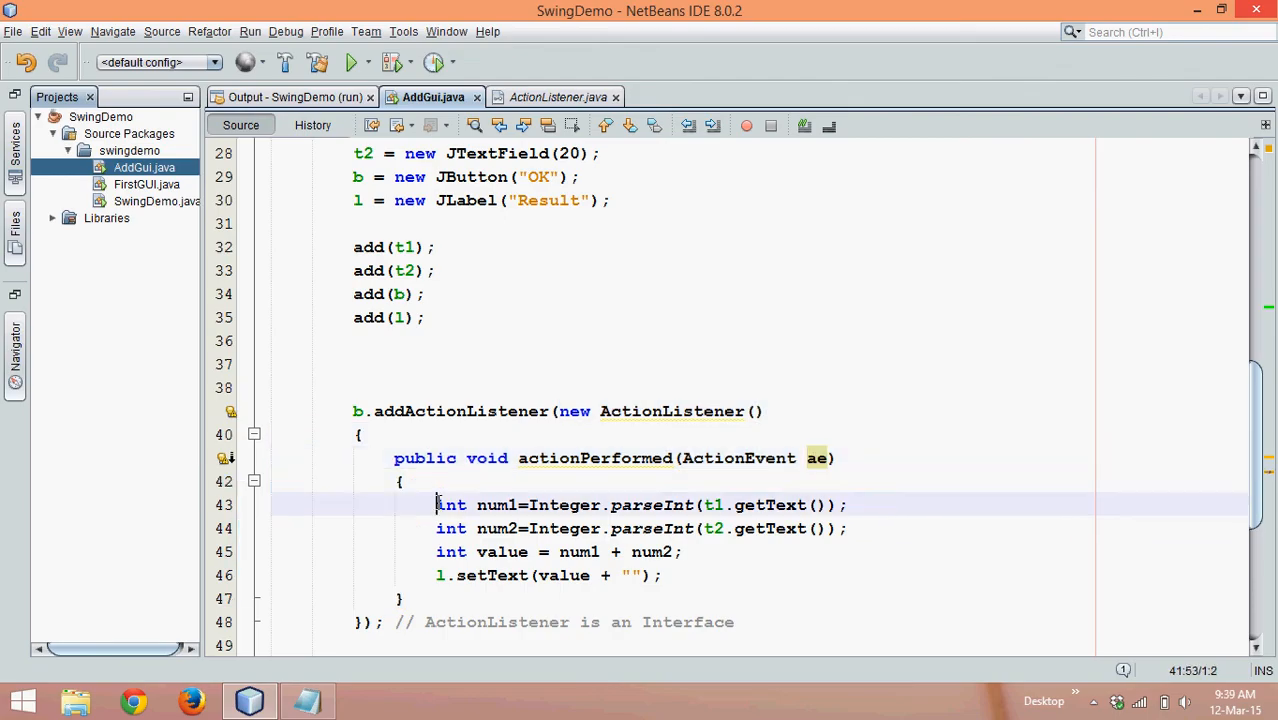
pyautogui.moveTo(436, 504); pyautogui.dragTo(662, 576)
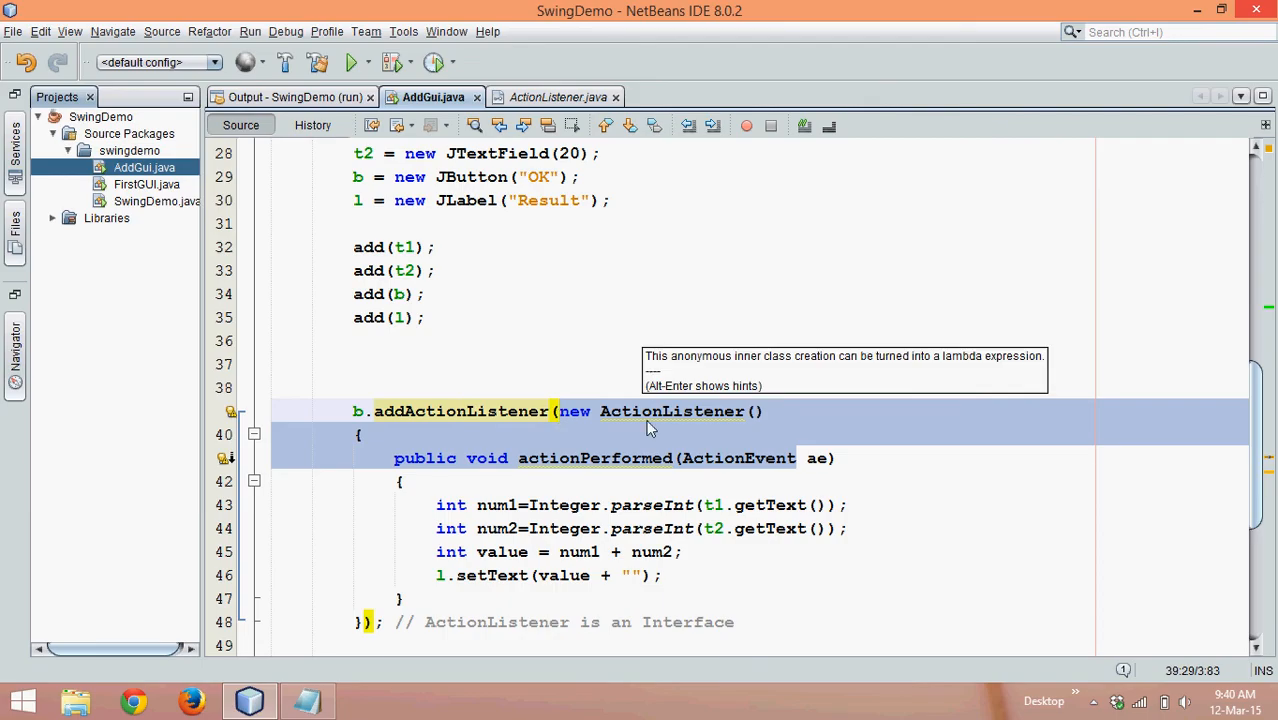
pyautogui.moveTo(628, 544)
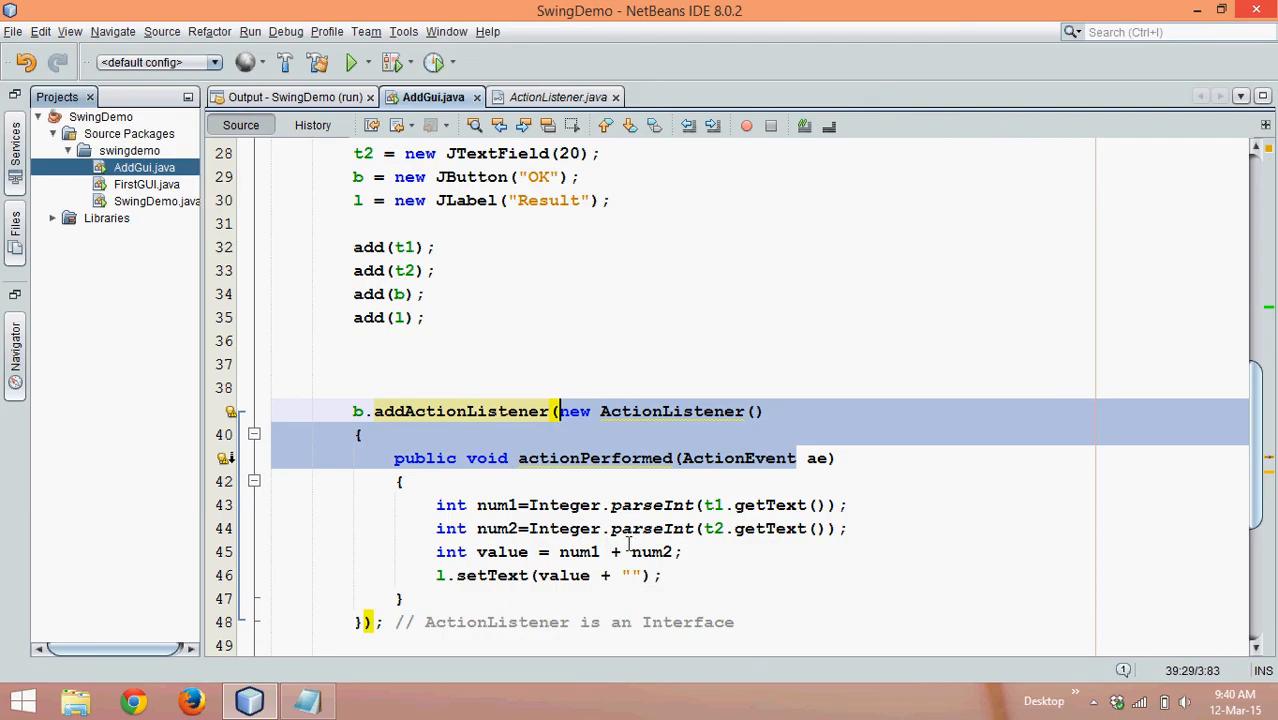
# Step: Replace the anonymous ActionListener block with a lambda taking parameter ae
pyautogui.click(436, 504)
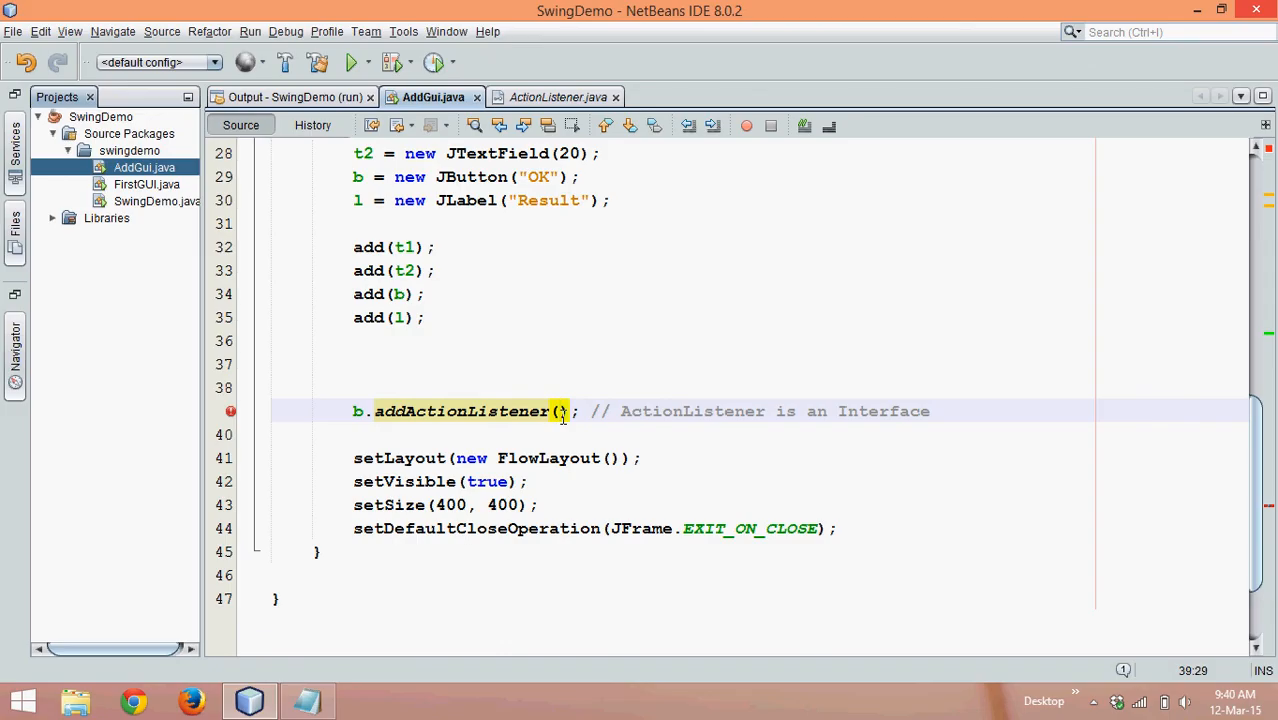
pyautogui.write('t')
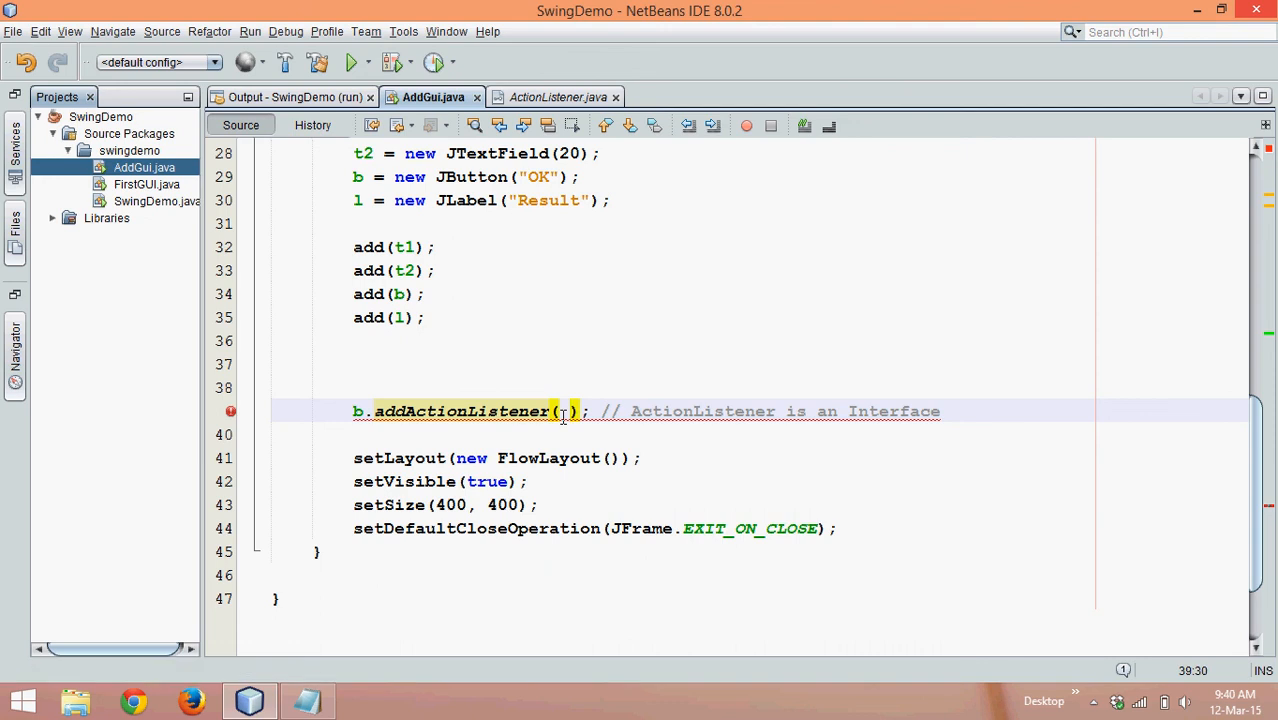
pyautogui.write('a')
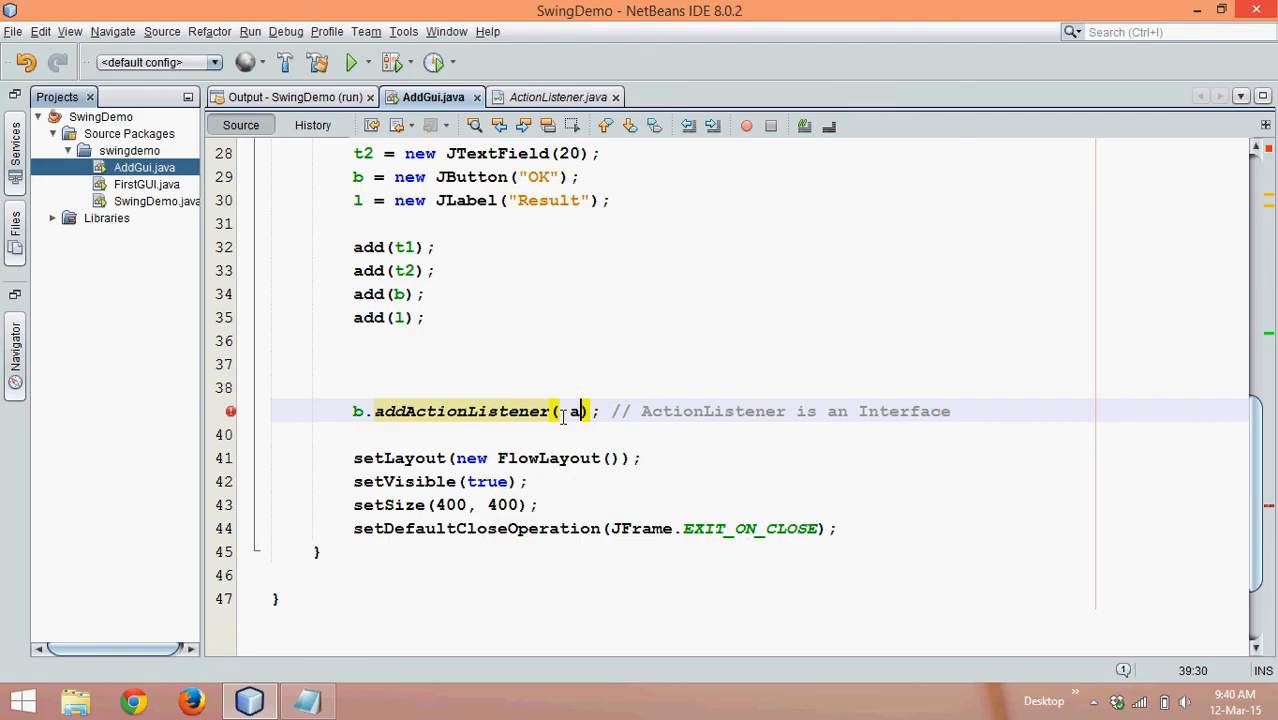
pyautogui.write('e')
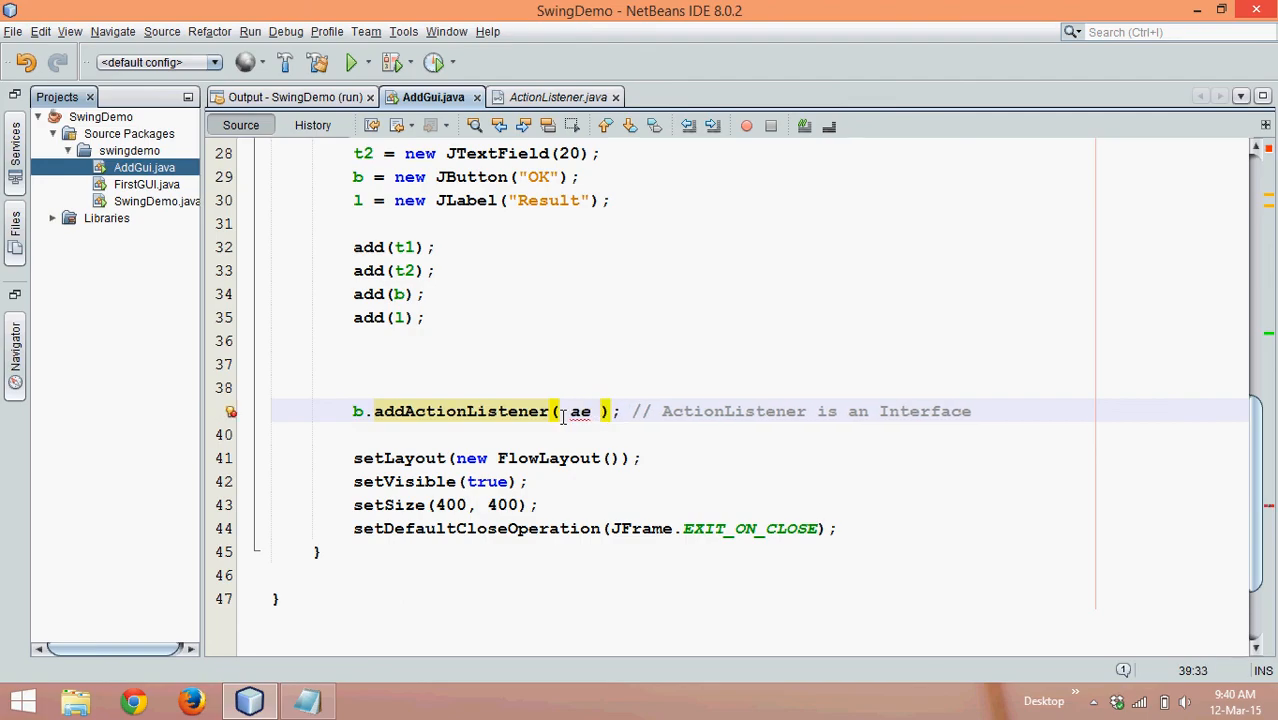
pyautogui.write('->')
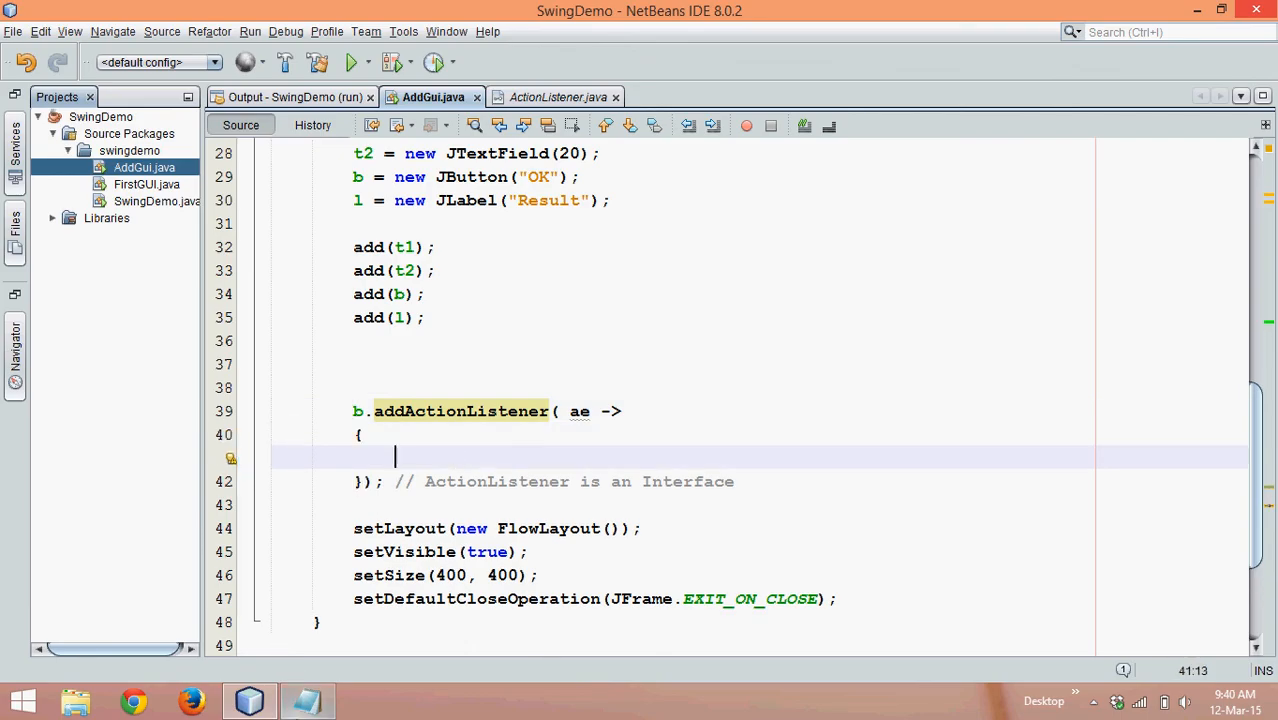
# Step: Position the caret in the lambda body for the parsing and sum code, selecting parameter ae
pyautogui.click(302, 698)
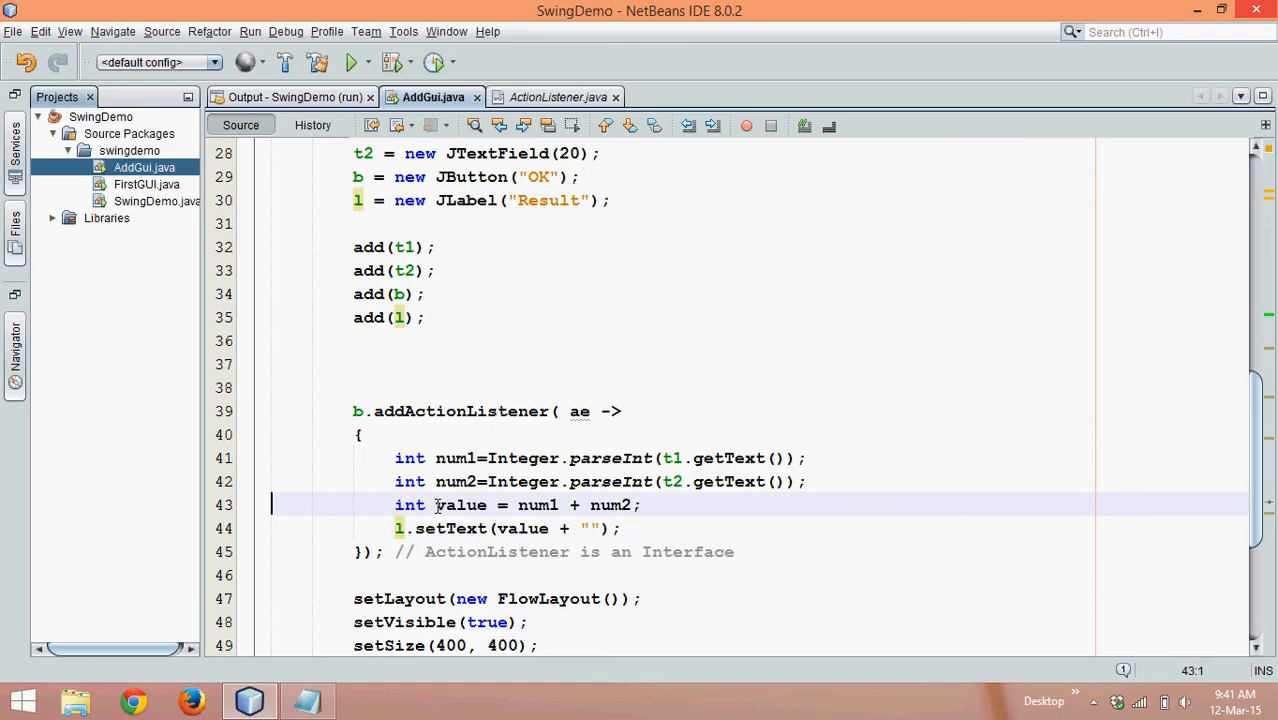
pyautogui.click(580, 412)
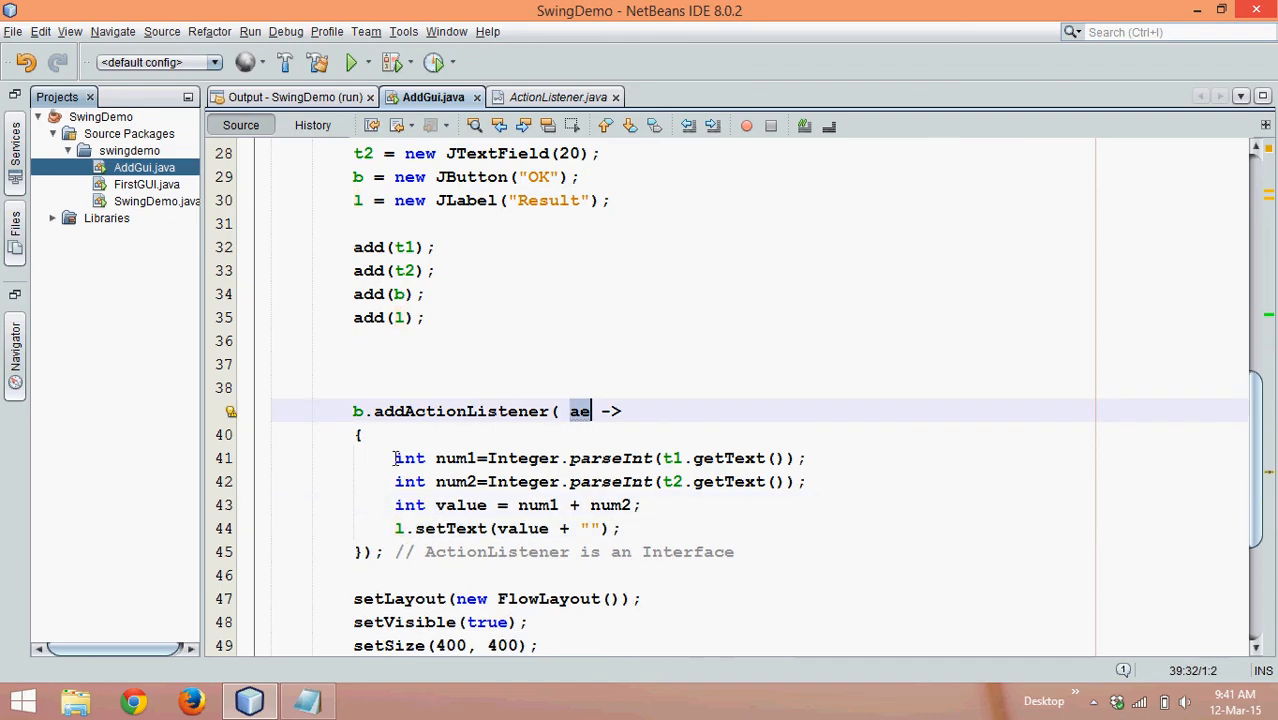
pyautogui.moveTo(394, 458); pyautogui.dragTo(620, 528)
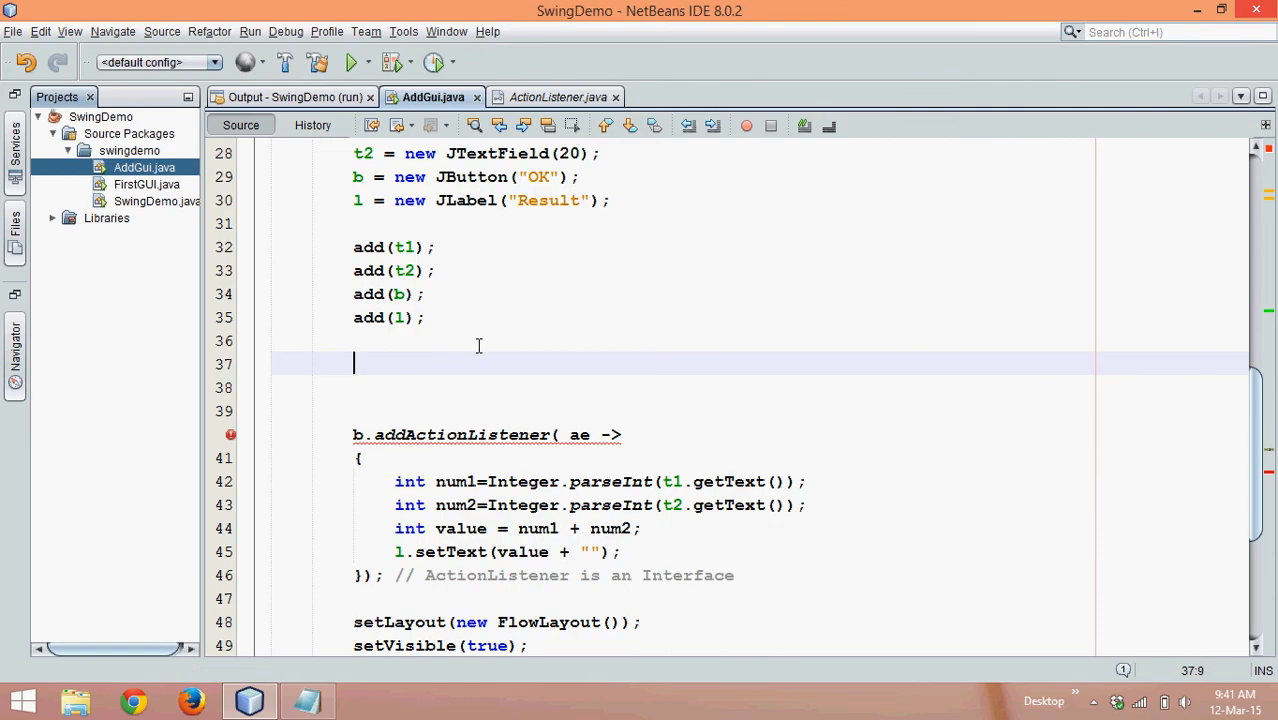
# Step: Start a /* comment containing b.addActionListener(new ActionListener(){ above the lambda
pyautogui.write('/')
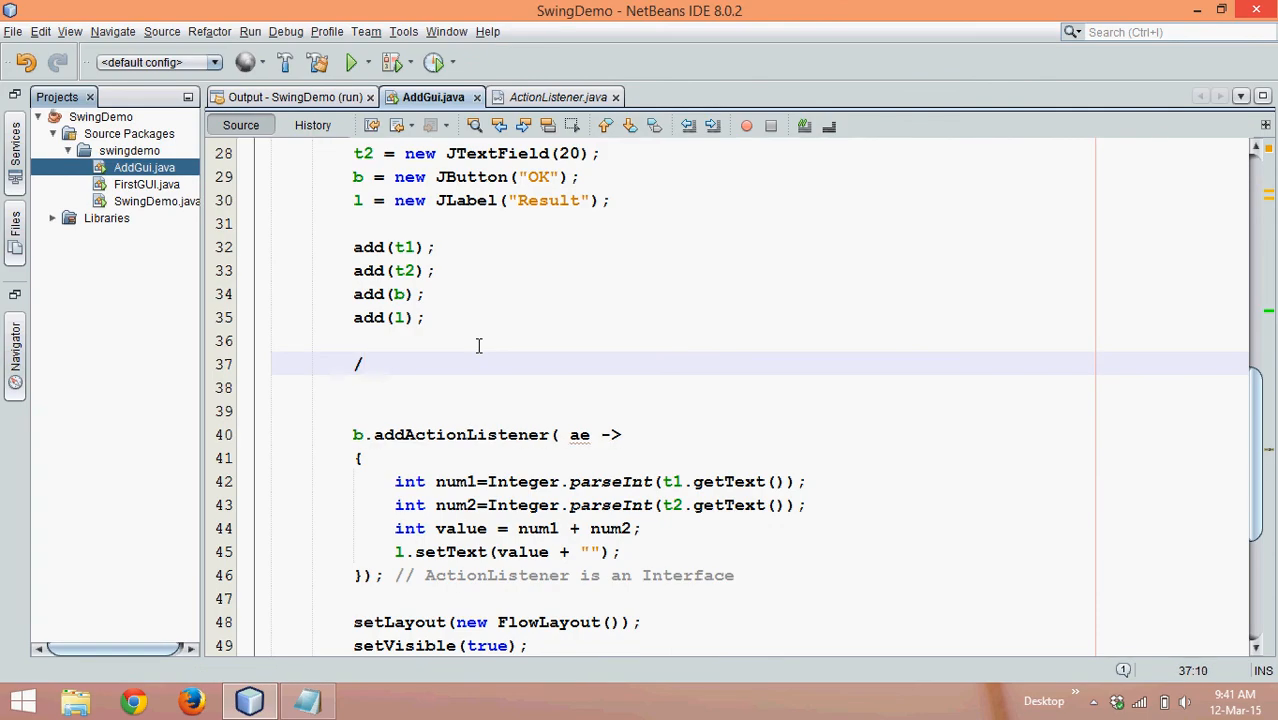
pyautogui.write('*')
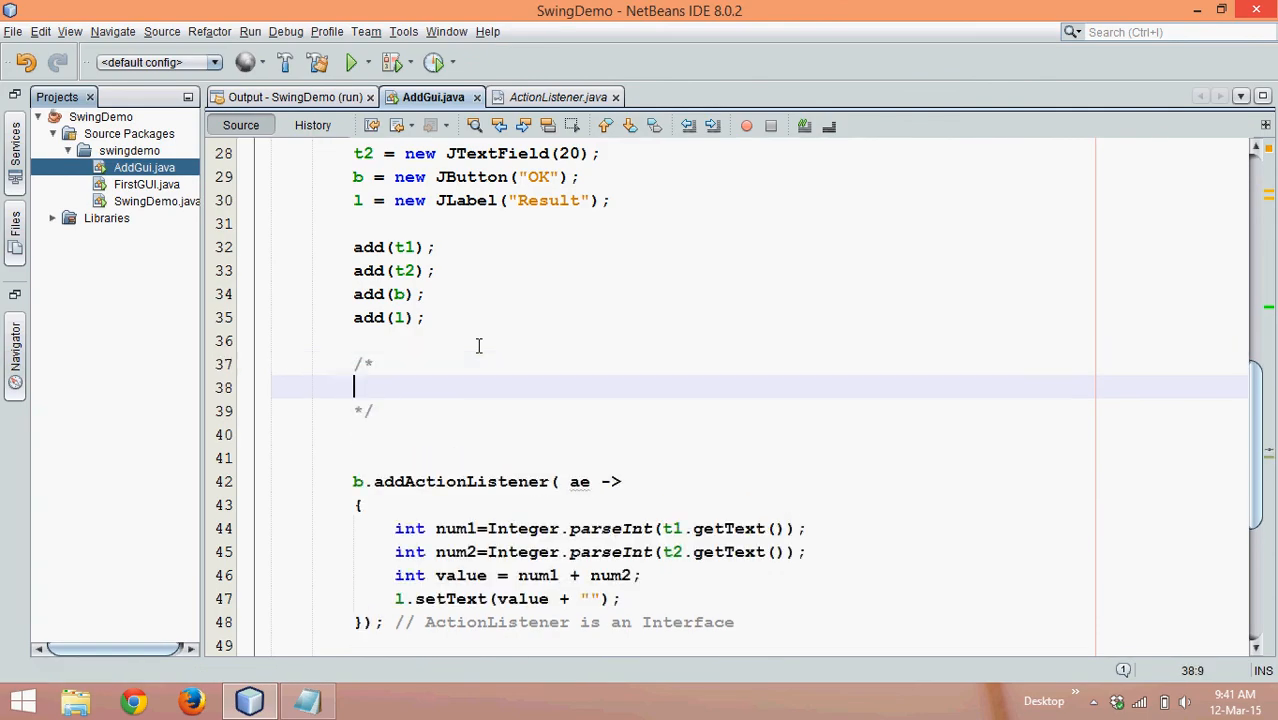
pyautogui.write('b.ac')
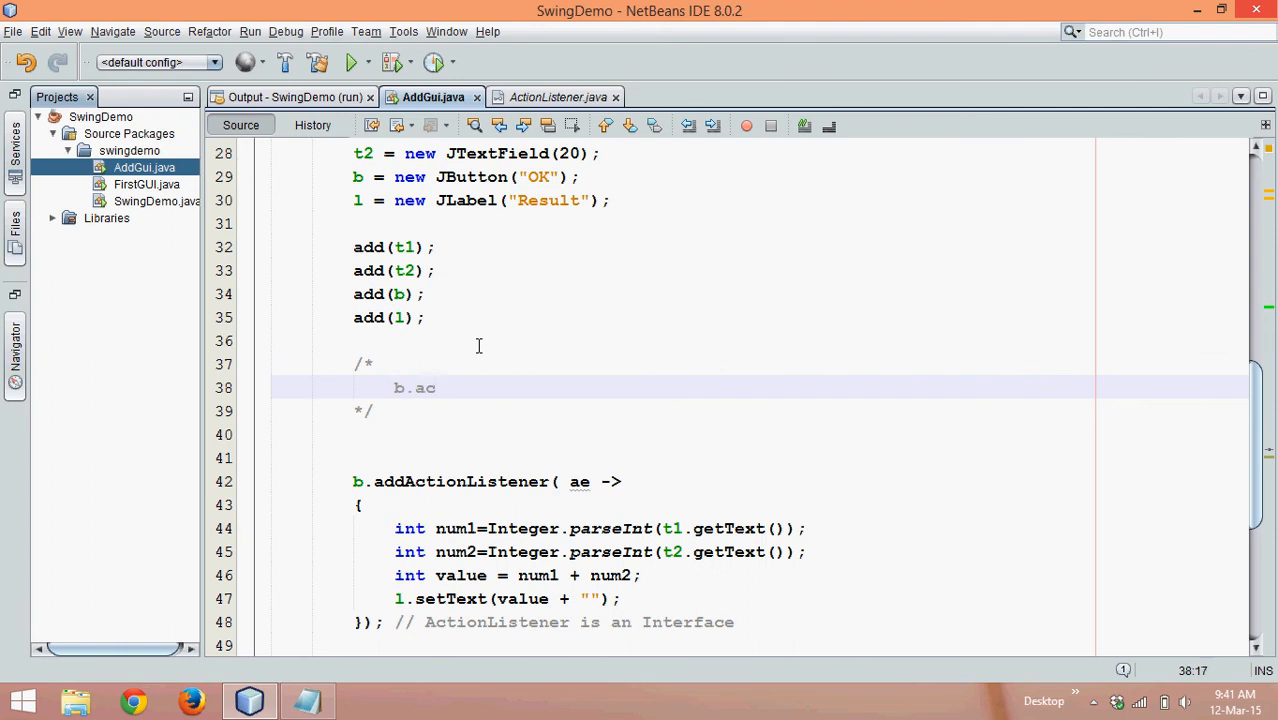
pyautogui.write('dAc')
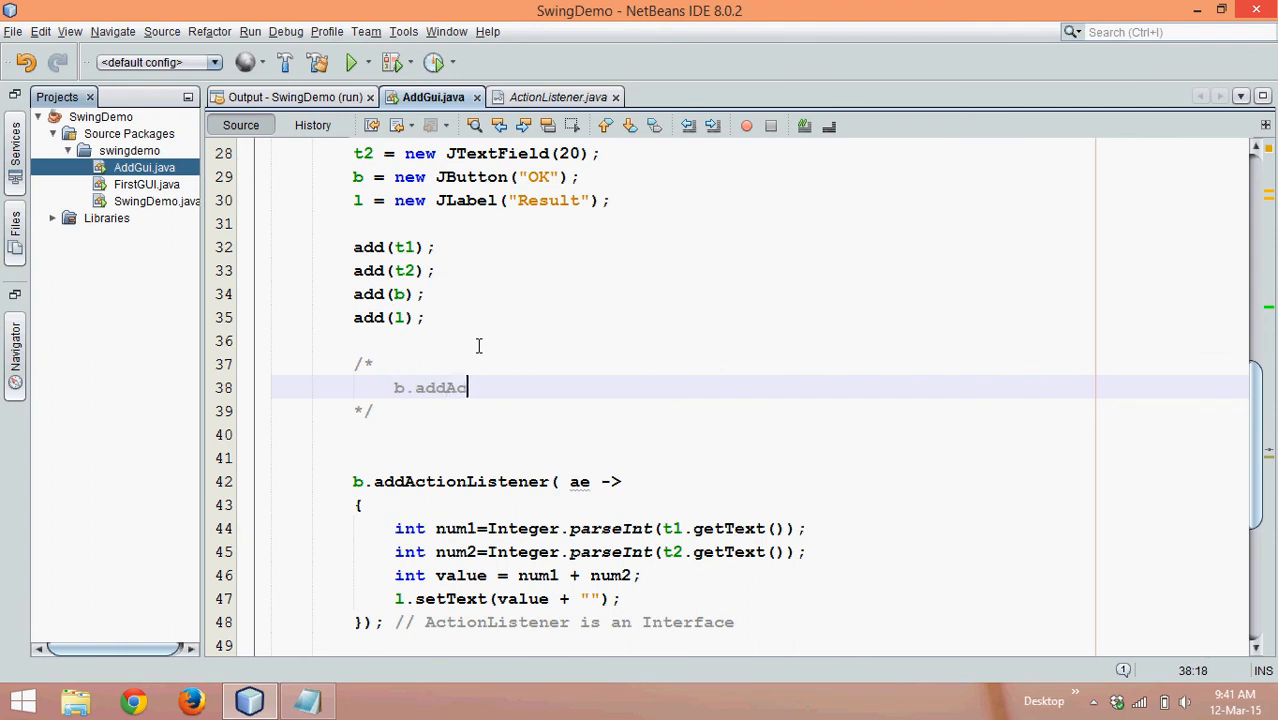
pyautogui.write('tionListener(new A')
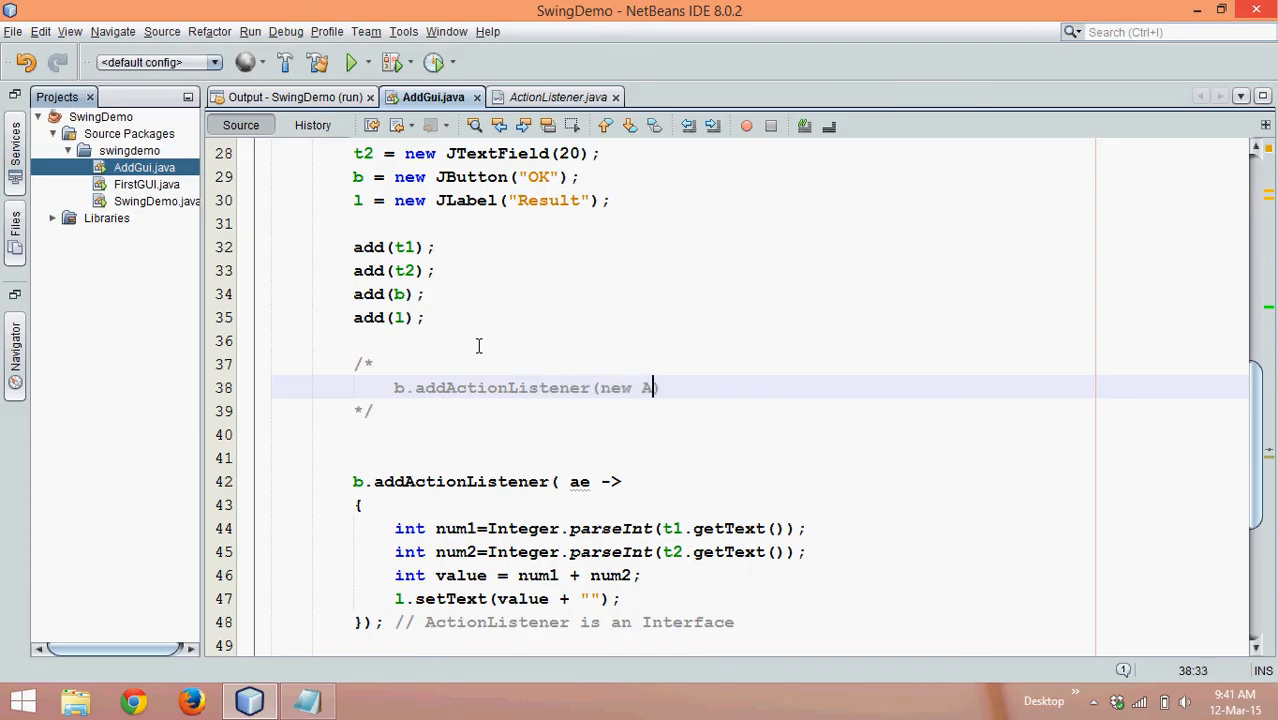
pyautogui.write('ActionListener(')
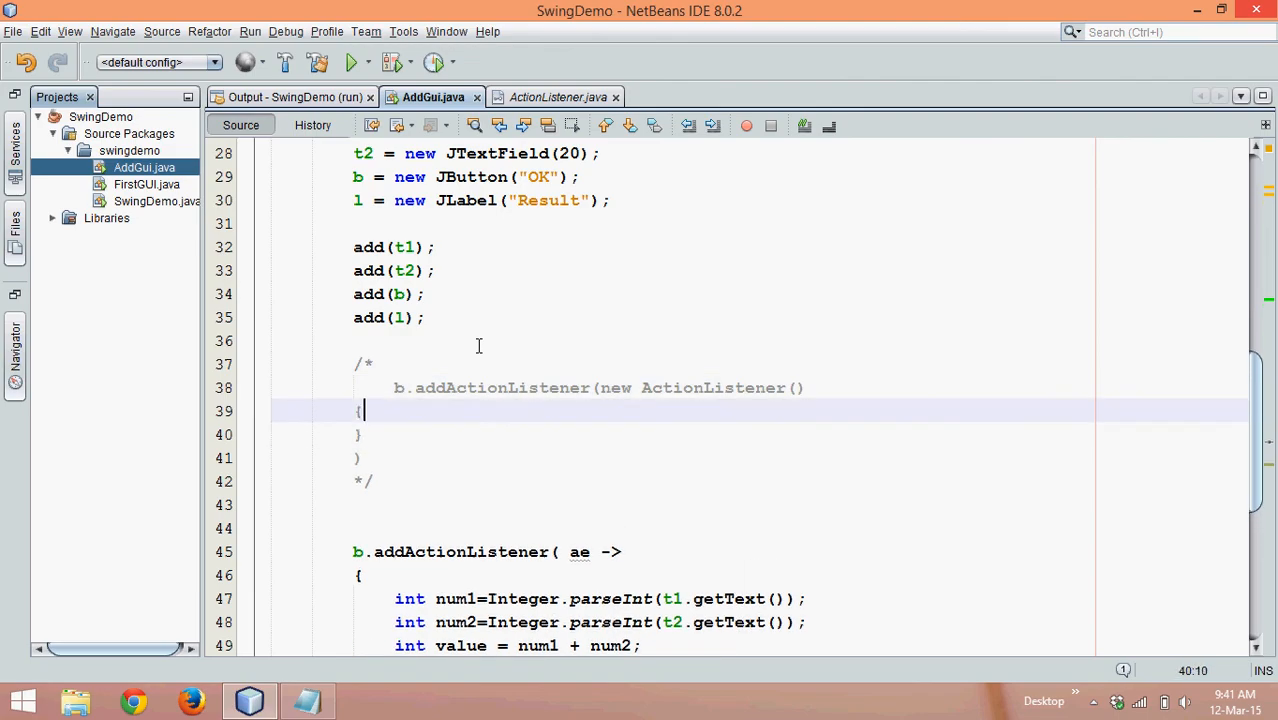
# Step: Add the empty public void actionPerformed(ActionEvent ae){ method inside the commented class
pyautogui.write('public')
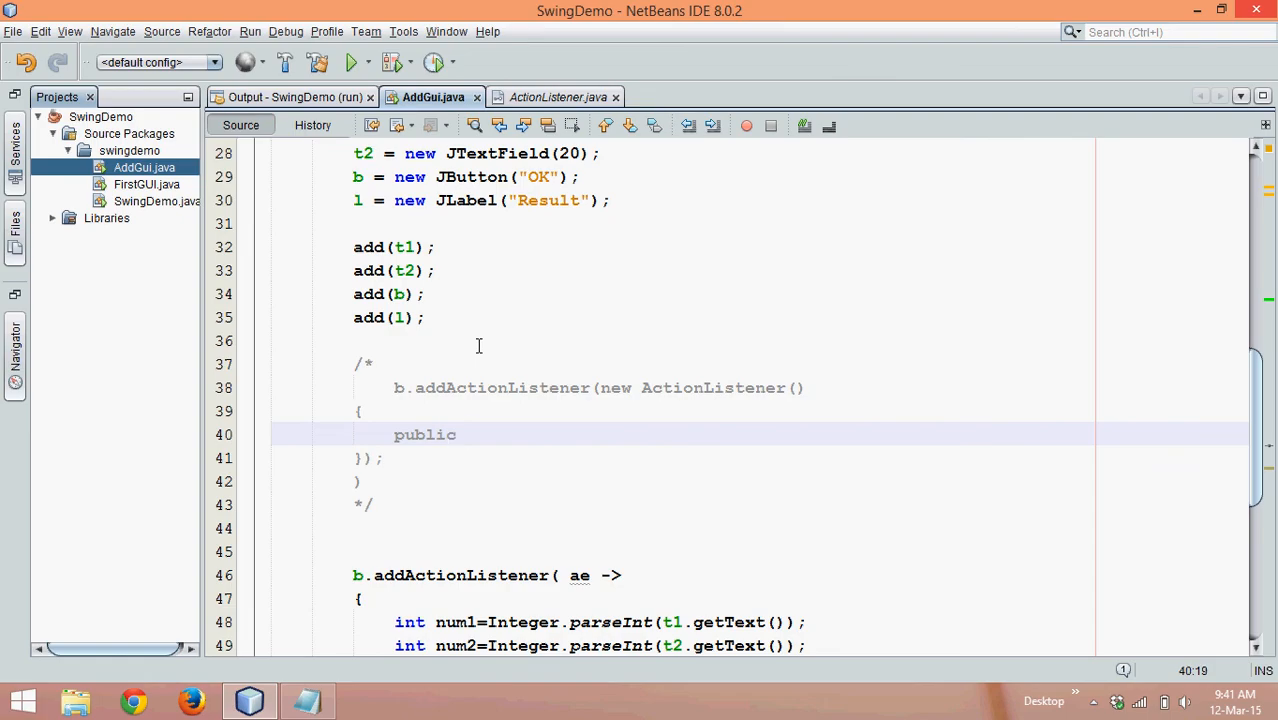
pyautogui.write('void a')
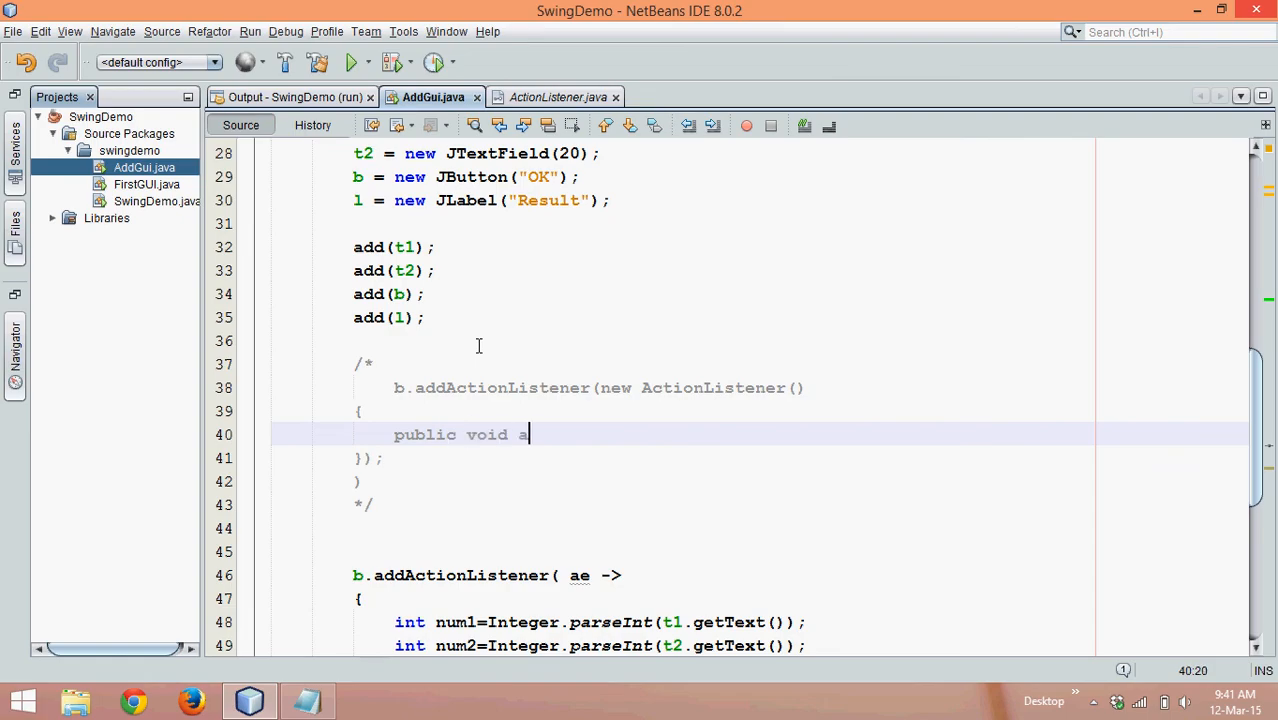
pyautogui.write('ctionPerformed(Action')
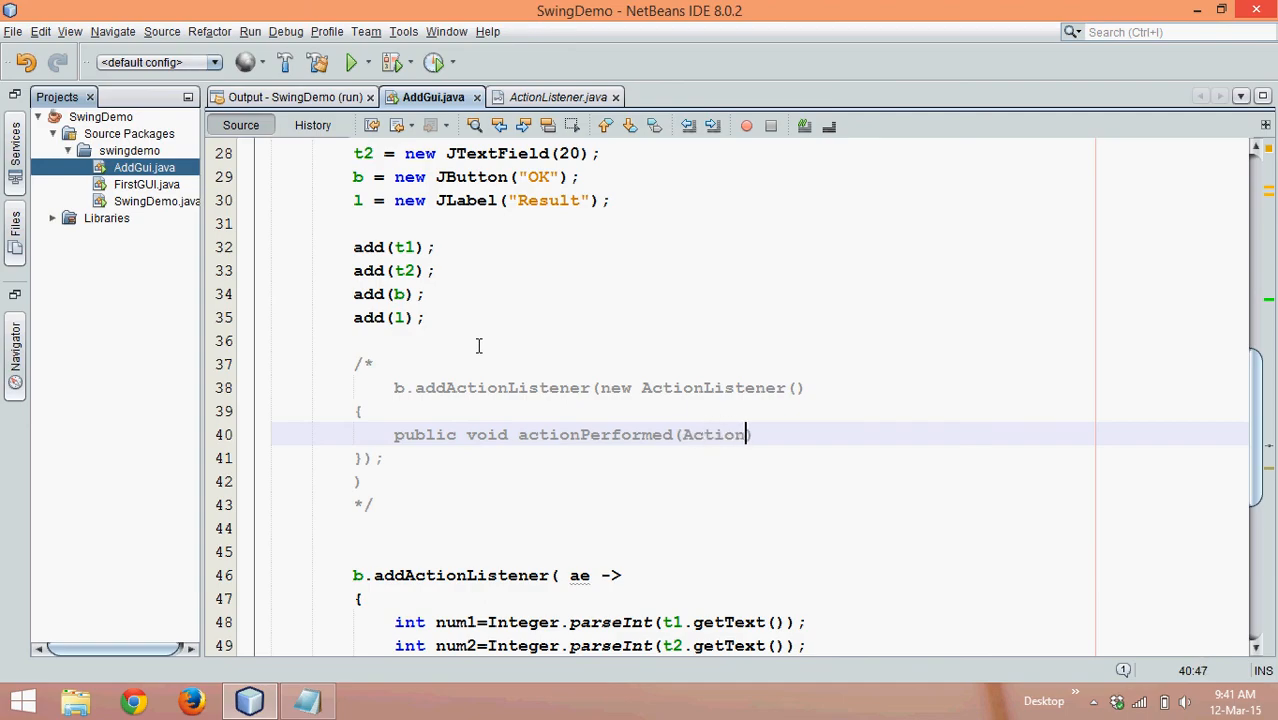
pyautogui.write('Event ae)')
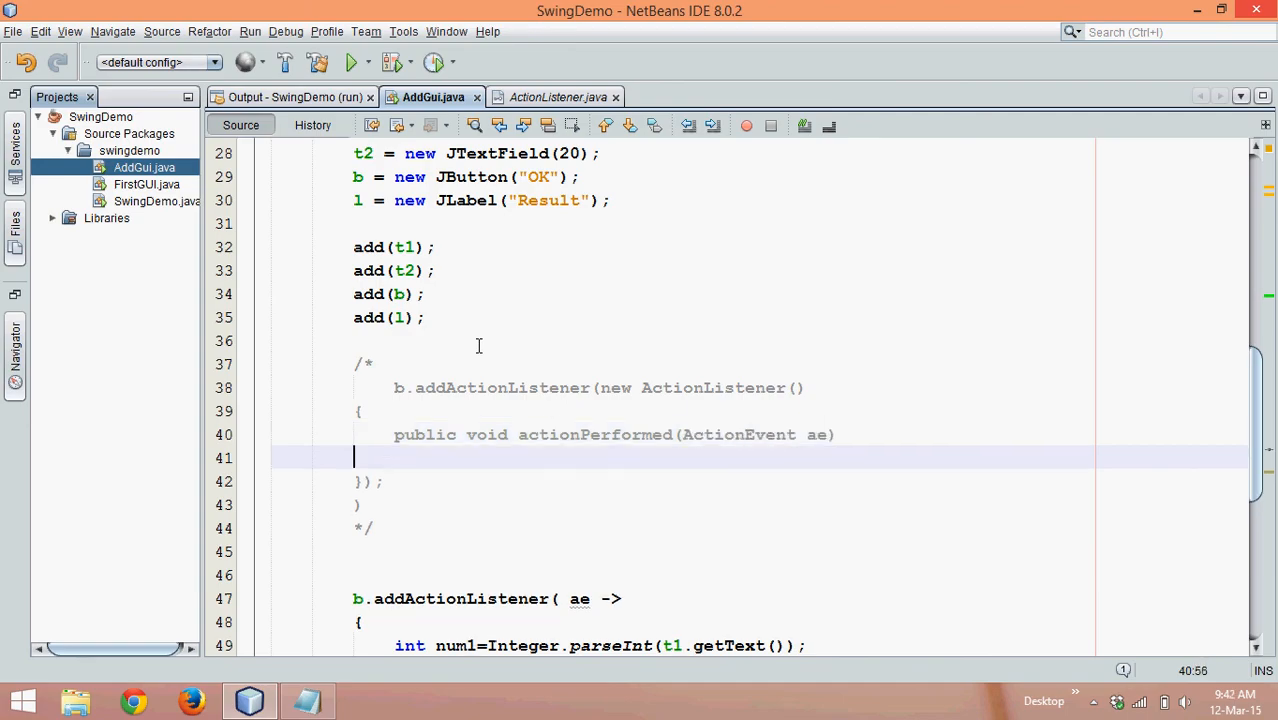
pyautogui.write('{')
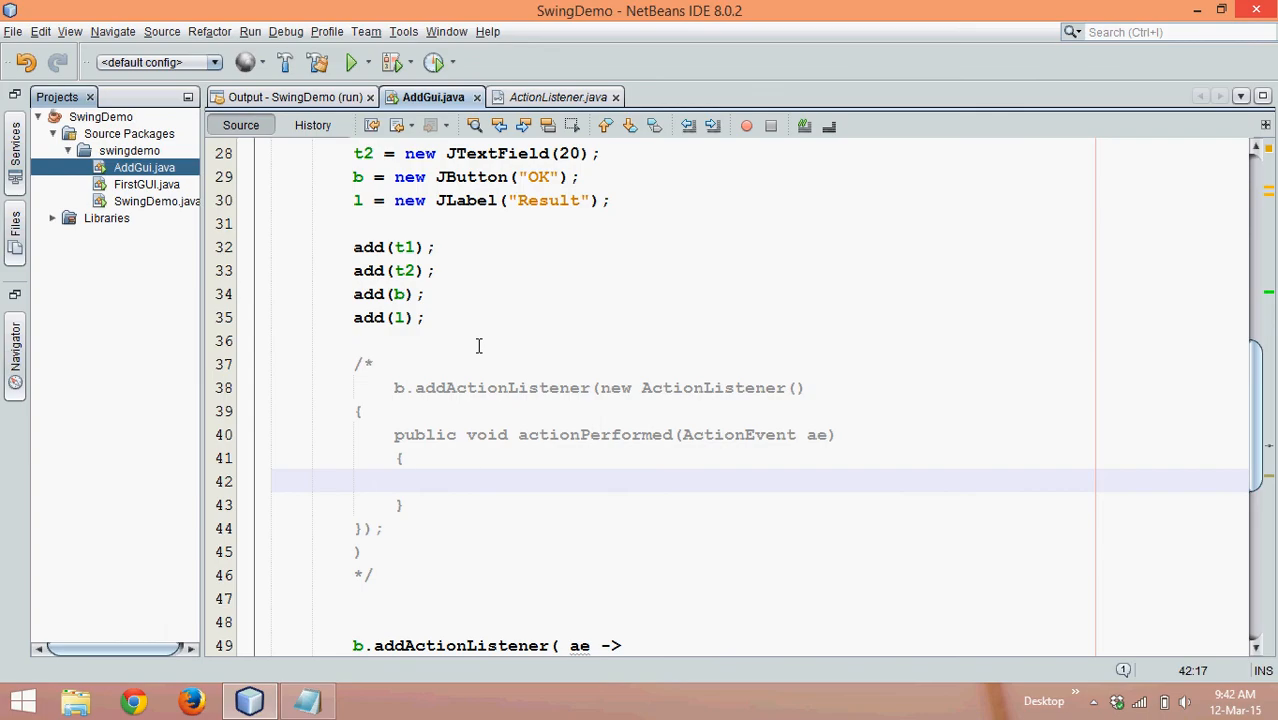
# Step: Copy the lambda's four calculation lines into the commented actionPerformed body, then delete the /* */ block
pyautogui.scroll(-3)
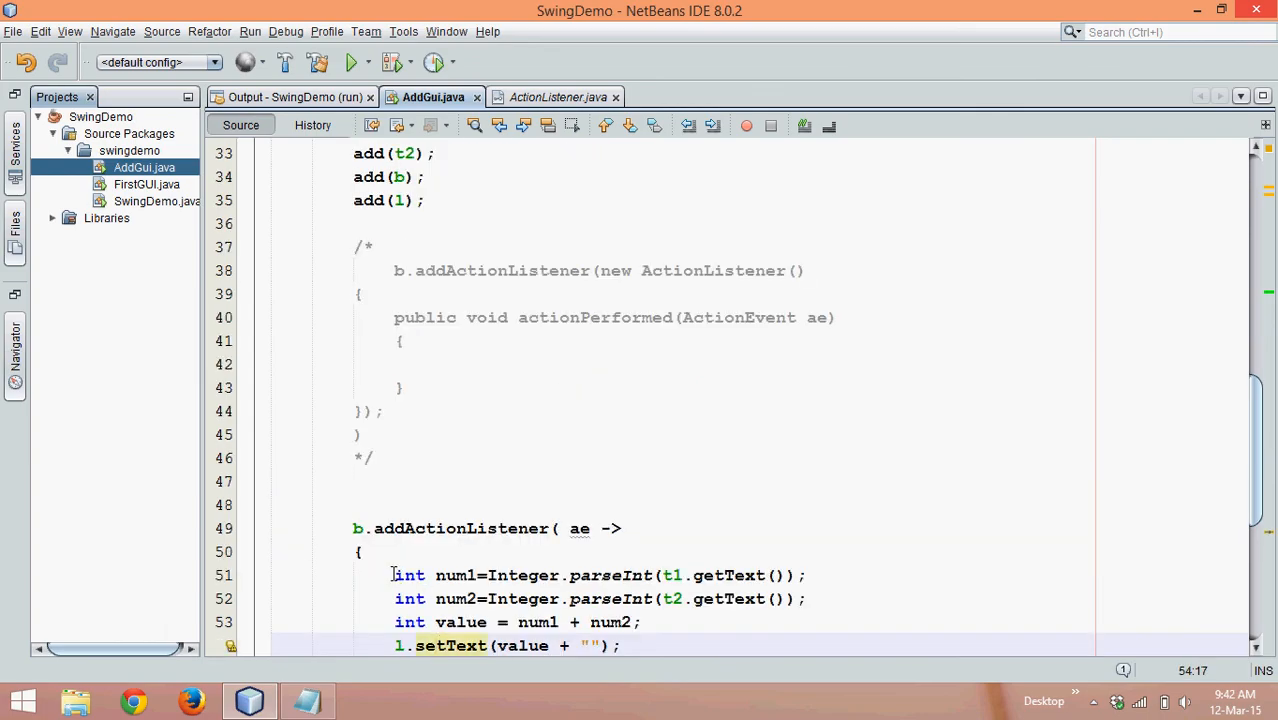
pyautogui.moveTo(394, 576); pyautogui.dragTo(620, 644)
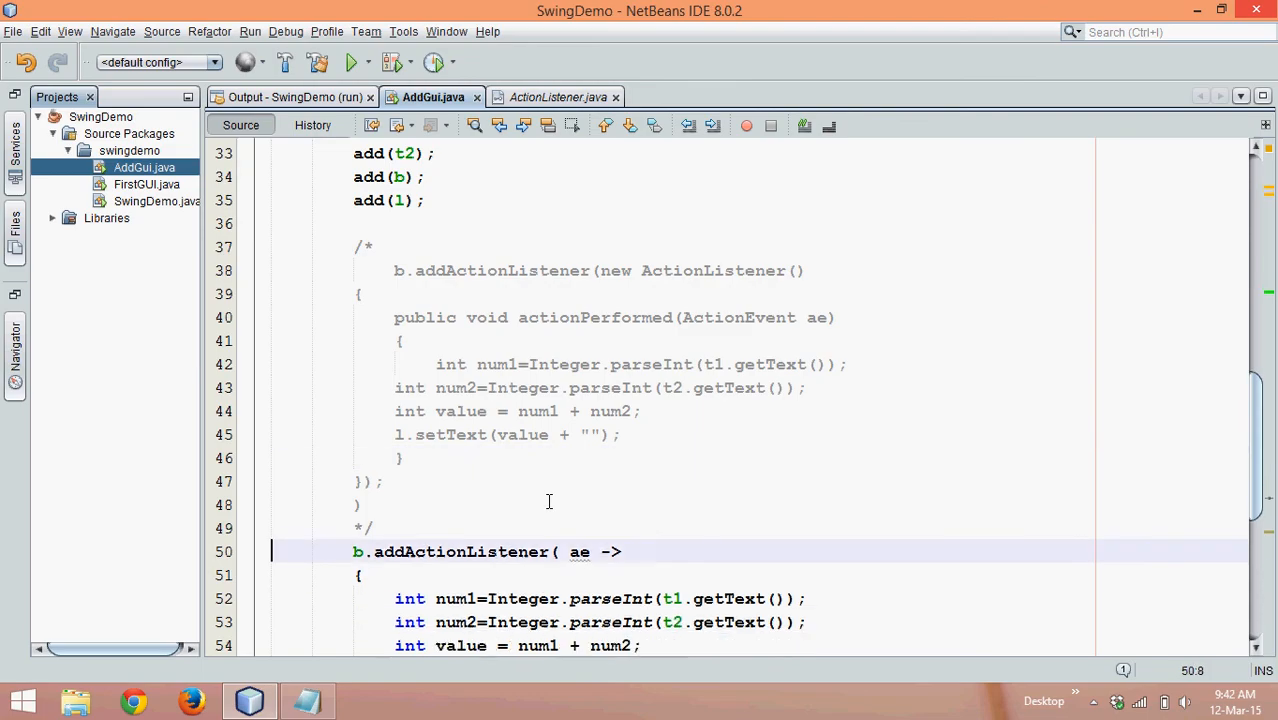
pyautogui.scroll(-3)
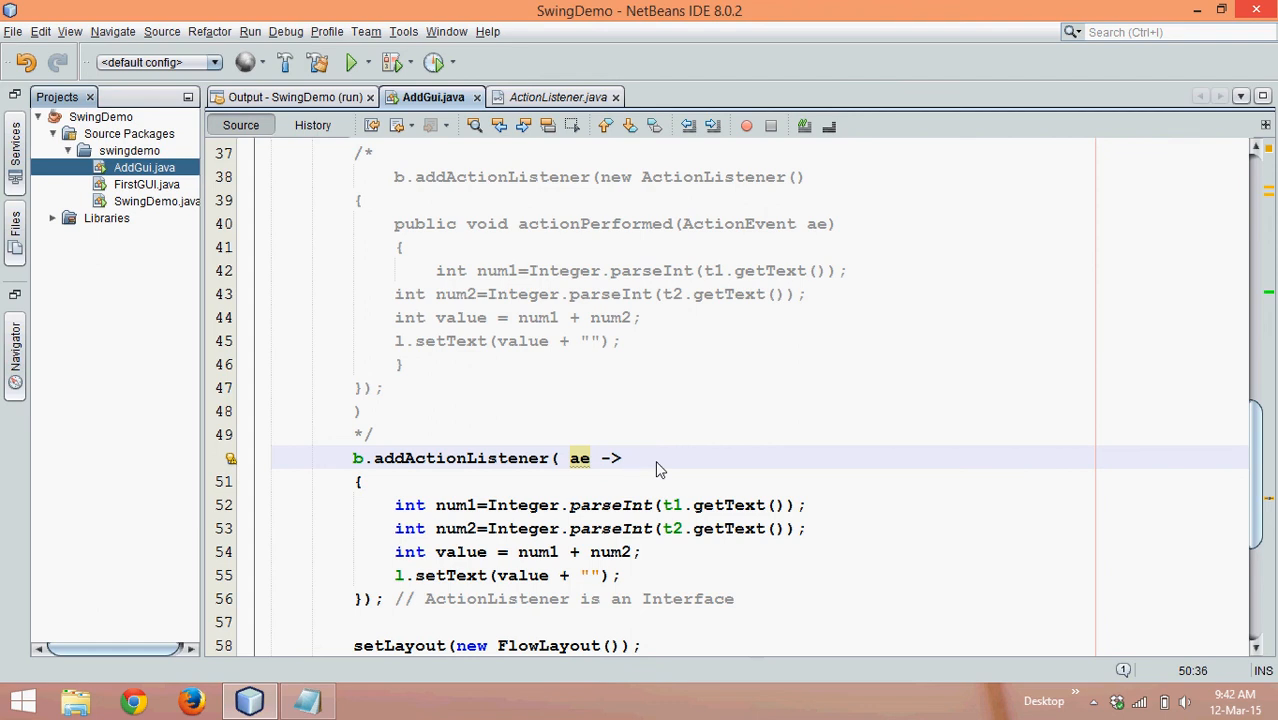
pyautogui.click(632, 456)
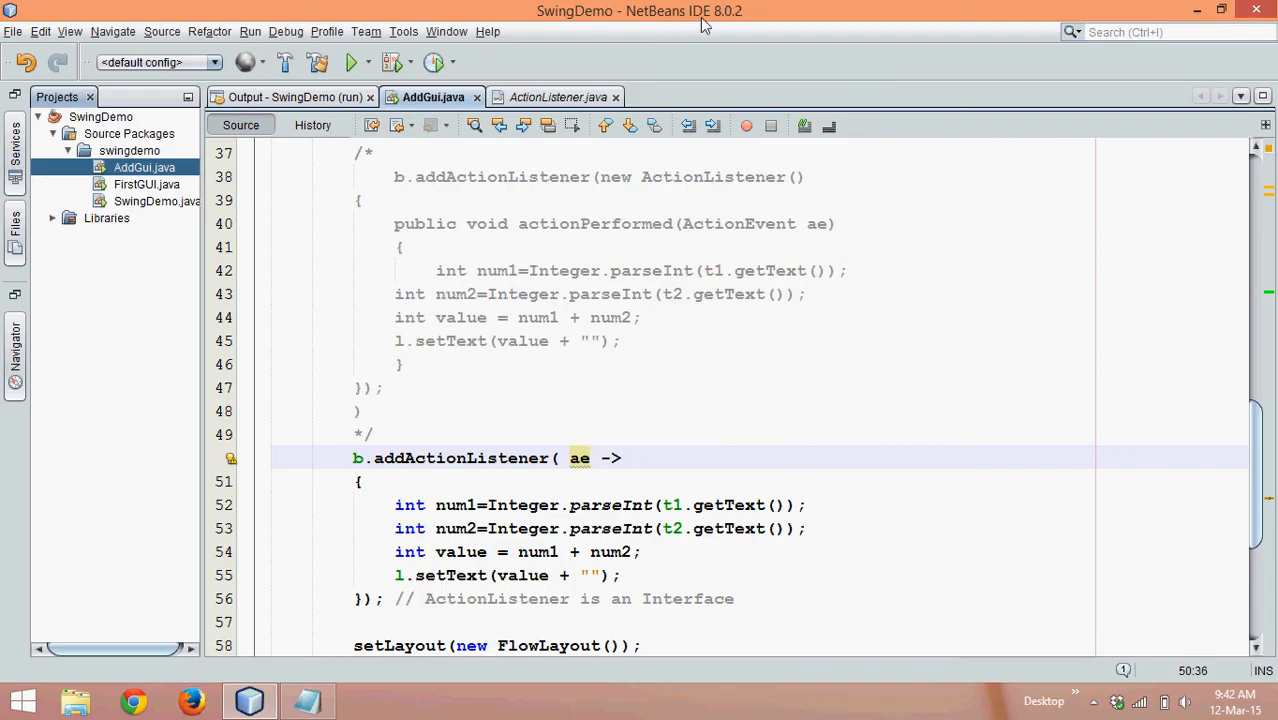
pyautogui.moveTo(650, 270)
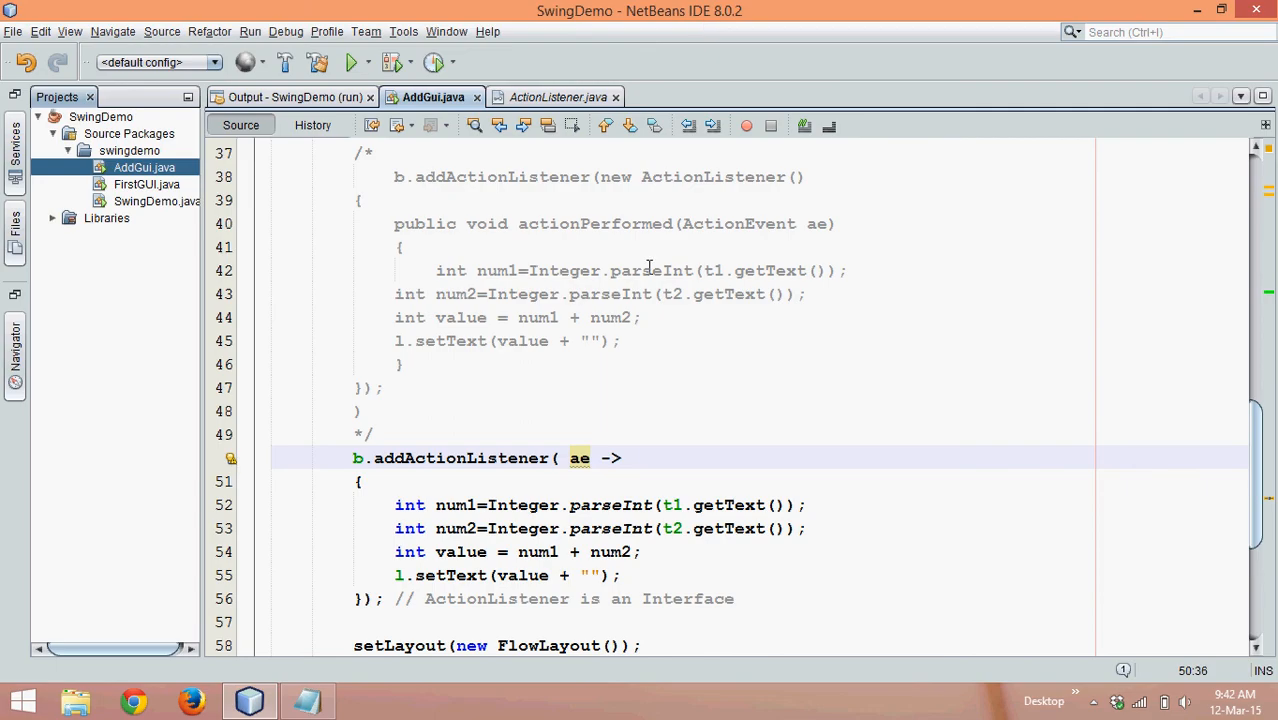
pyautogui.click(632, 458)
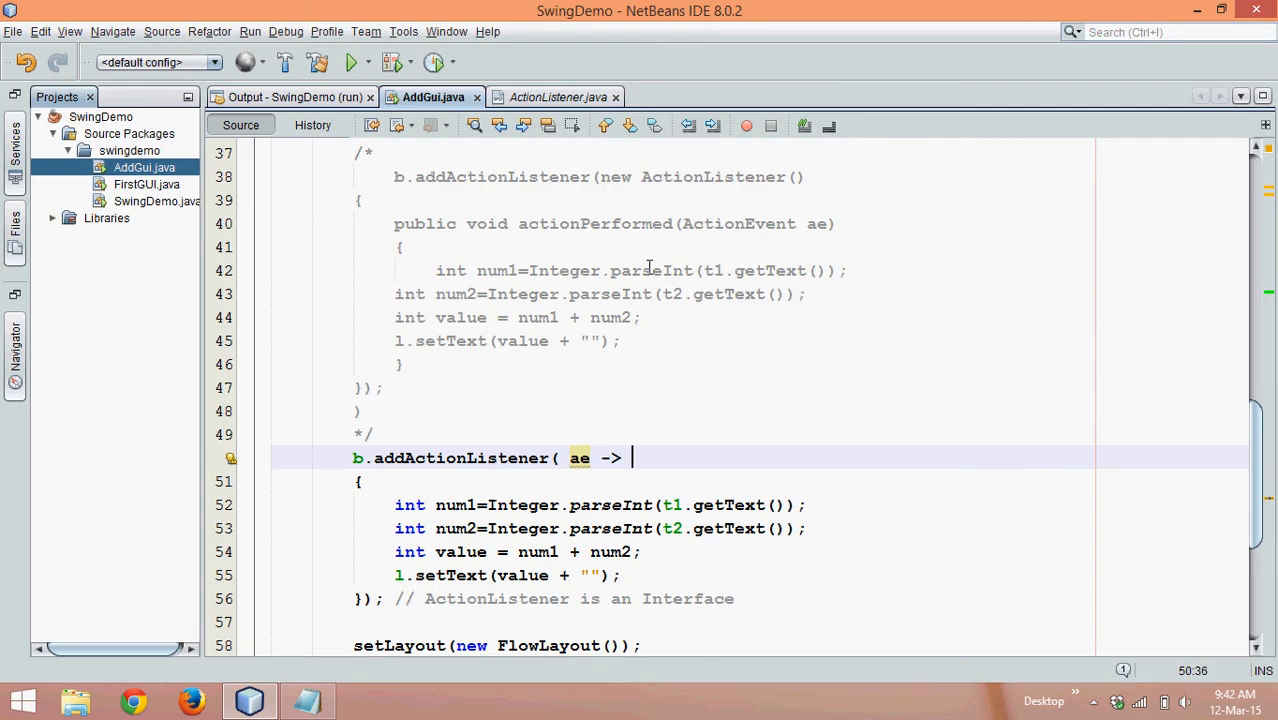
pyautogui.moveTo(700, 292)
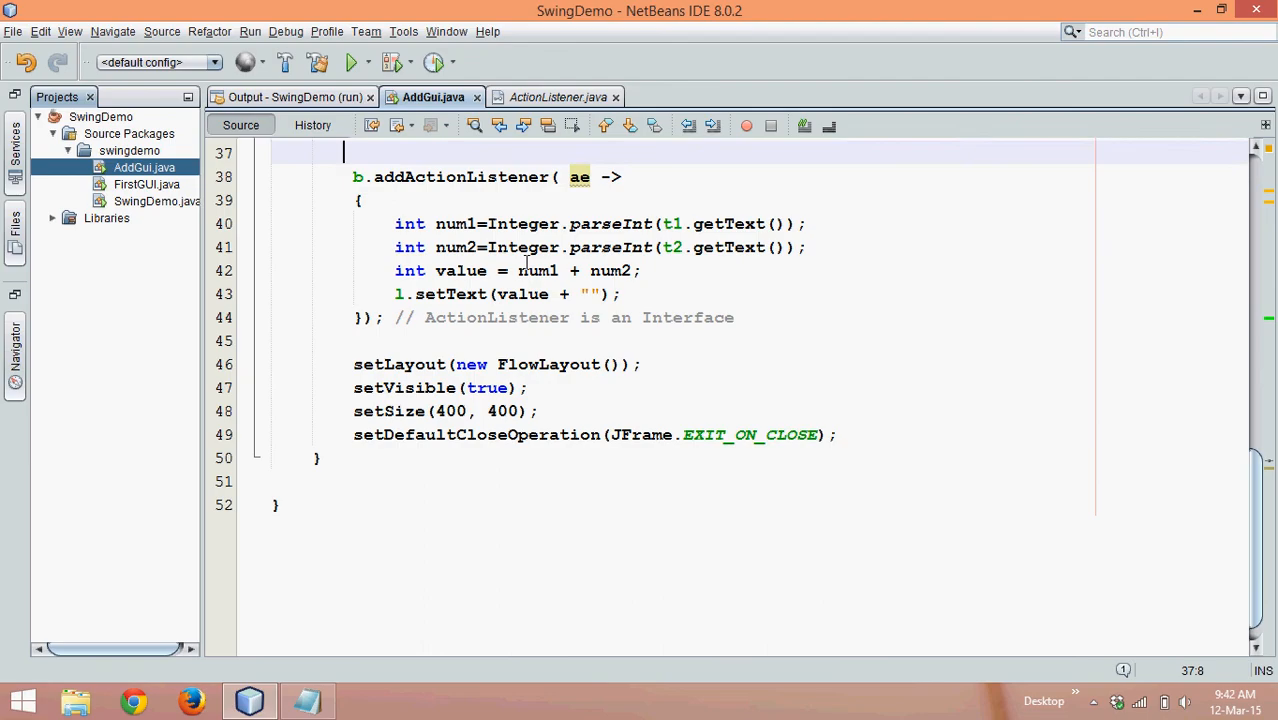
# Step: Run AddGui.java via Run File so the adding window opens
pyautogui.rightClick(490, 408)
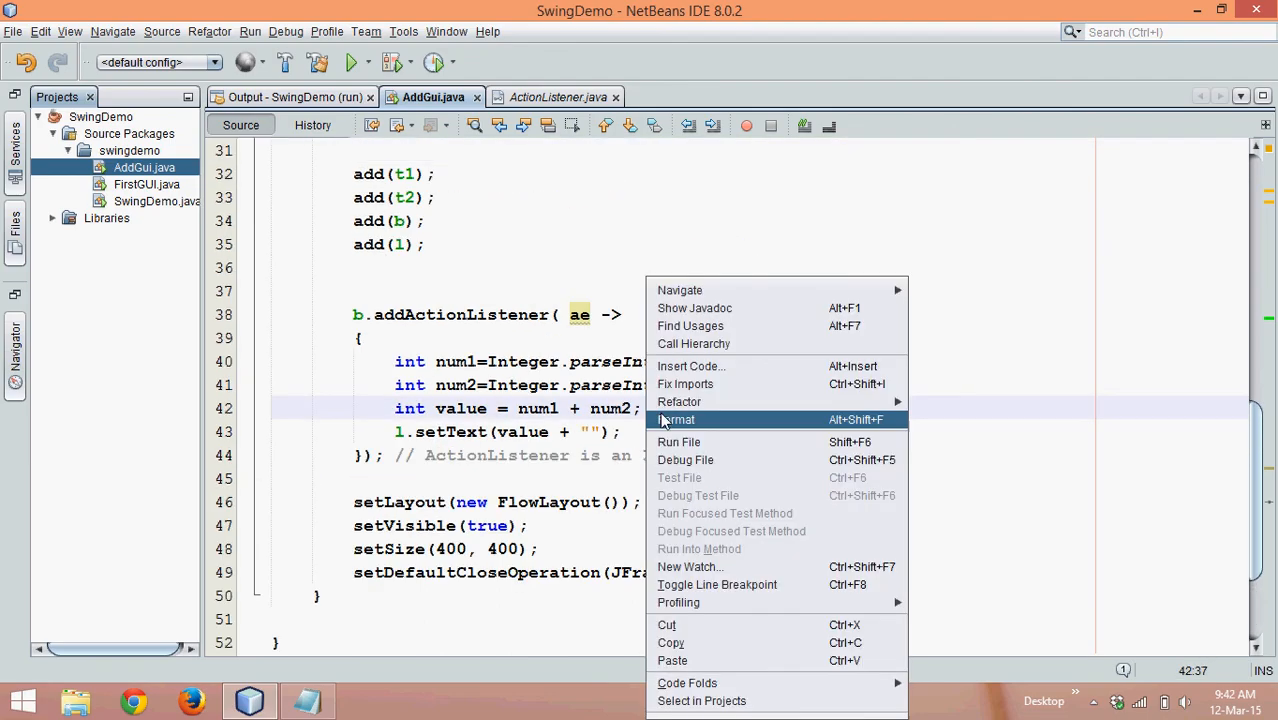
pyautogui.click(680, 442)
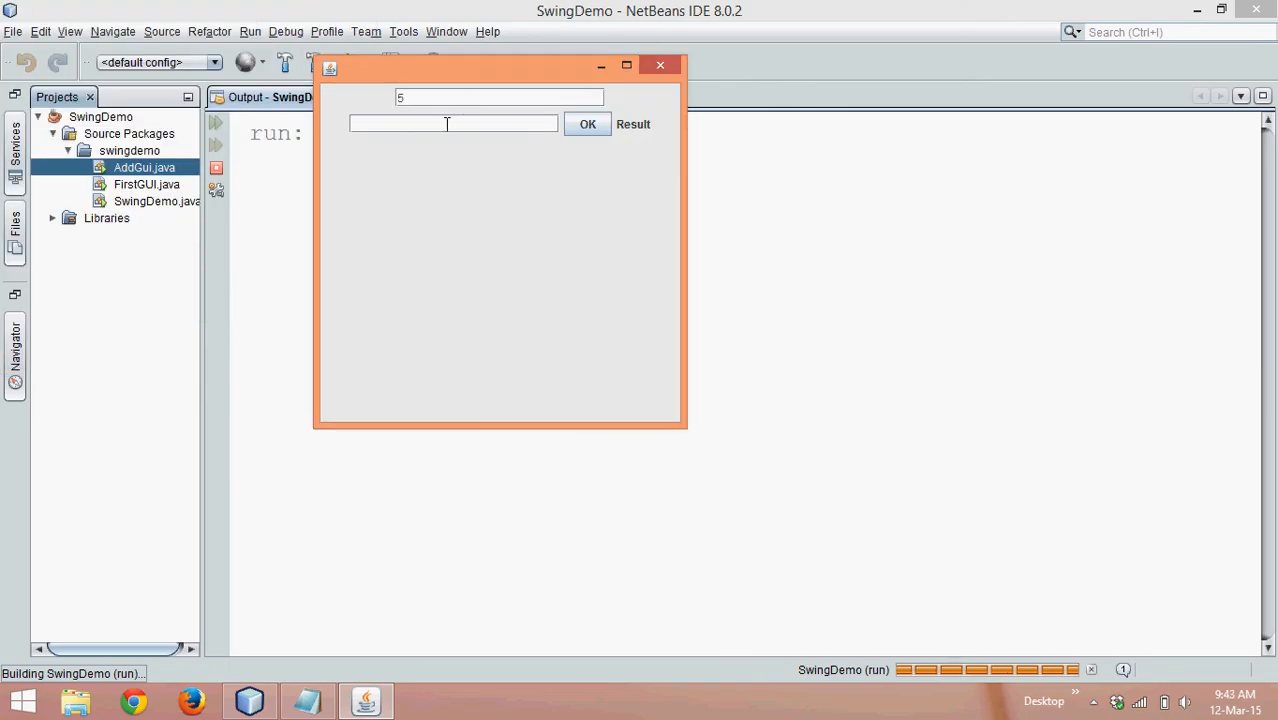
# Step: Enter 2 as the second number, OK to show 7, close the window and return to AddGui.java
pyautogui.write('2')
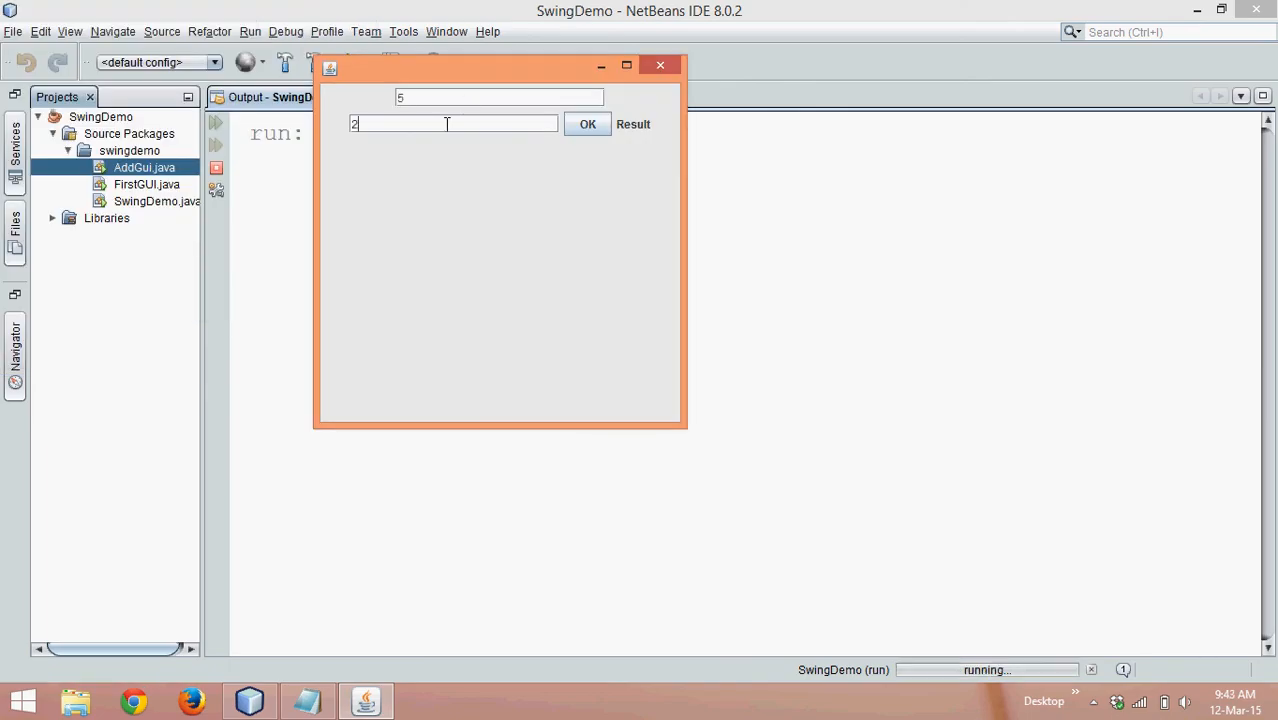
pyautogui.click(600, 124)
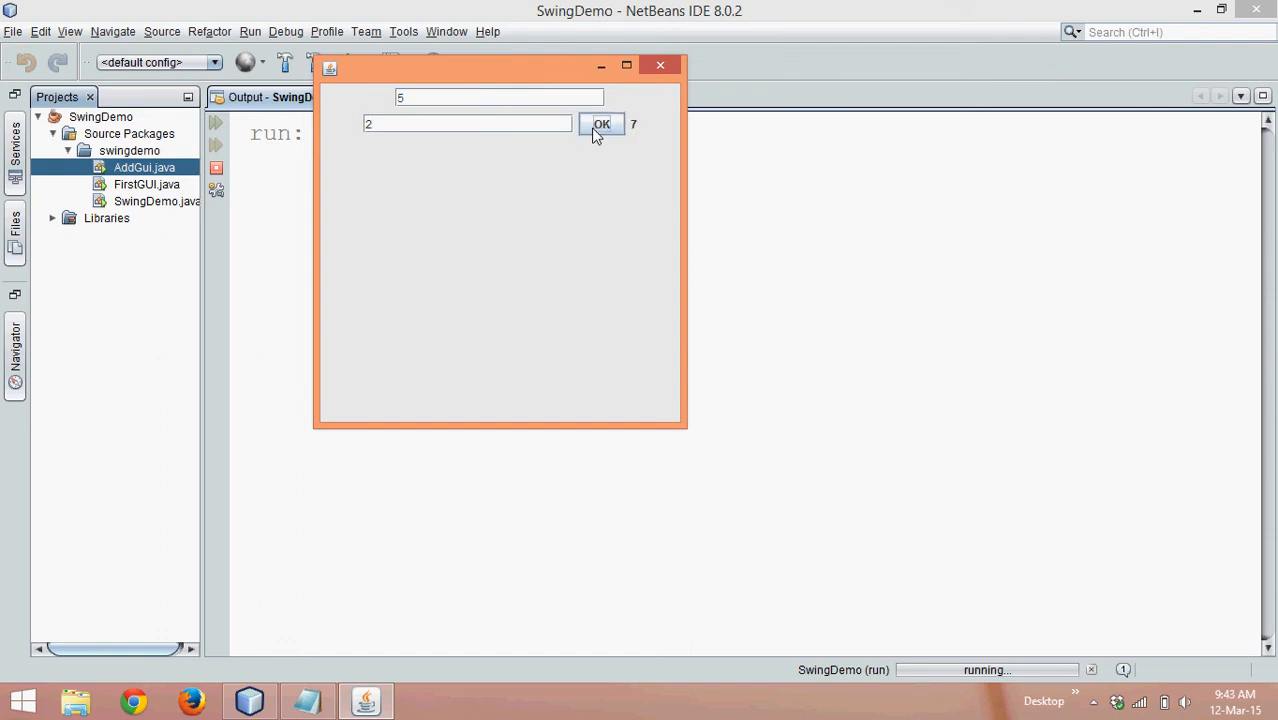
pyautogui.click(600, 124)
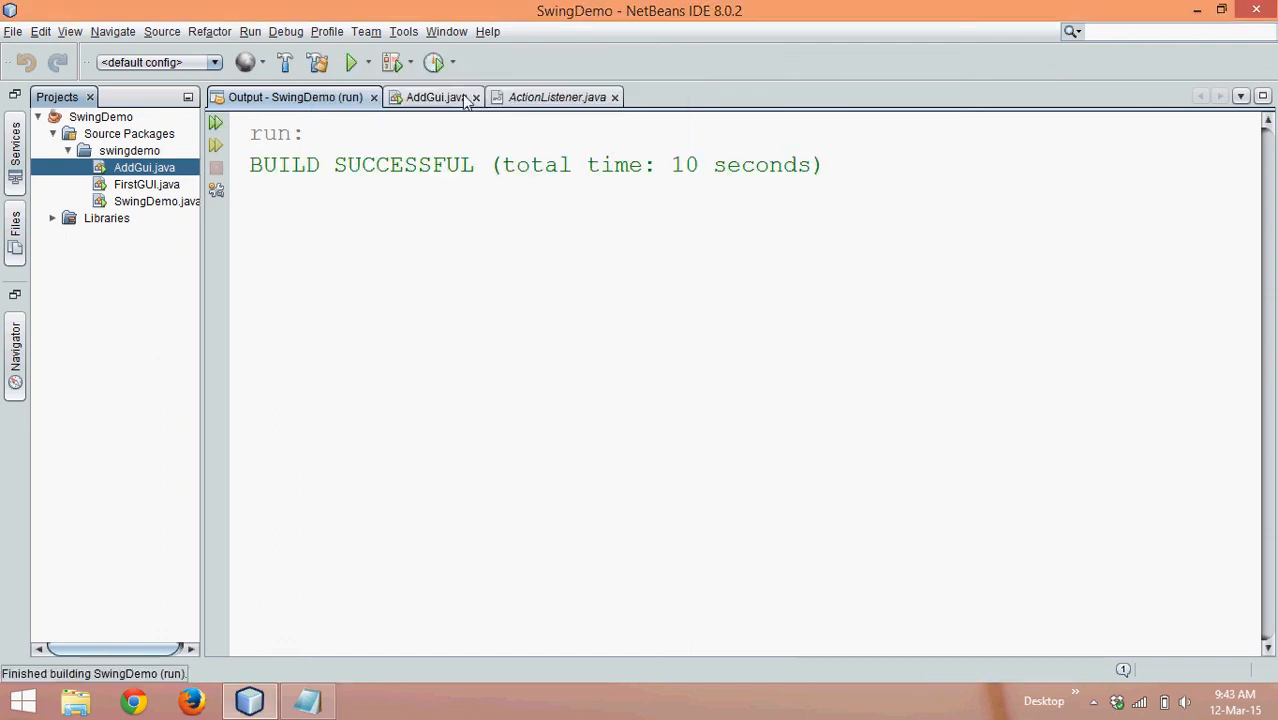
pyautogui.click(432, 96)
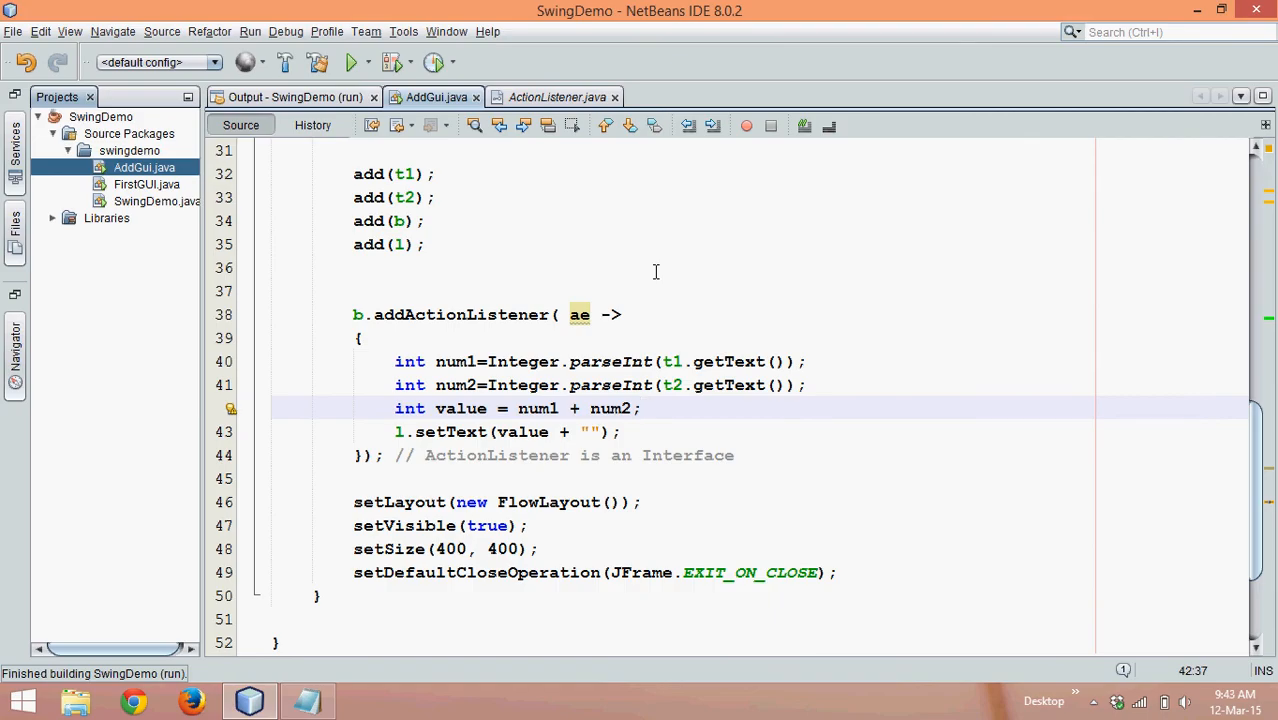